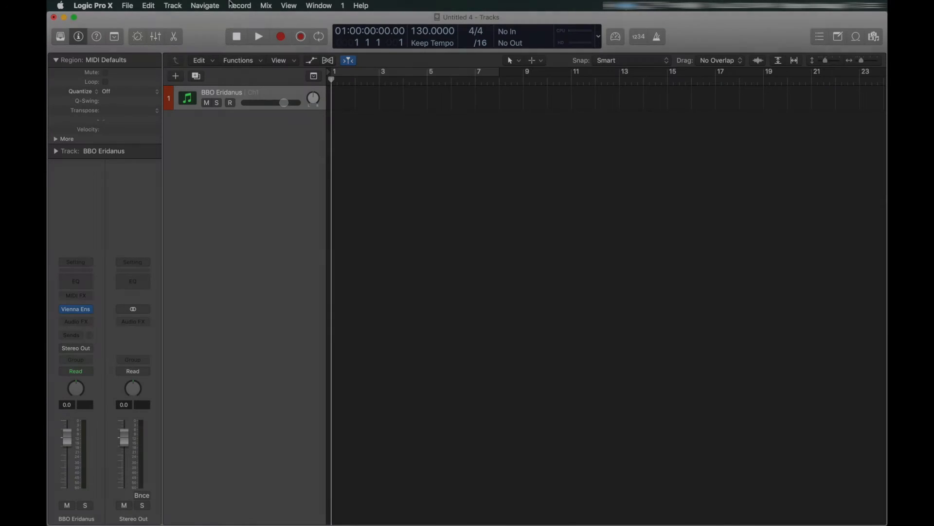
Set Sample Rate to 48 kHz in the Audio tab of Recording Settings.
click(239, 5)
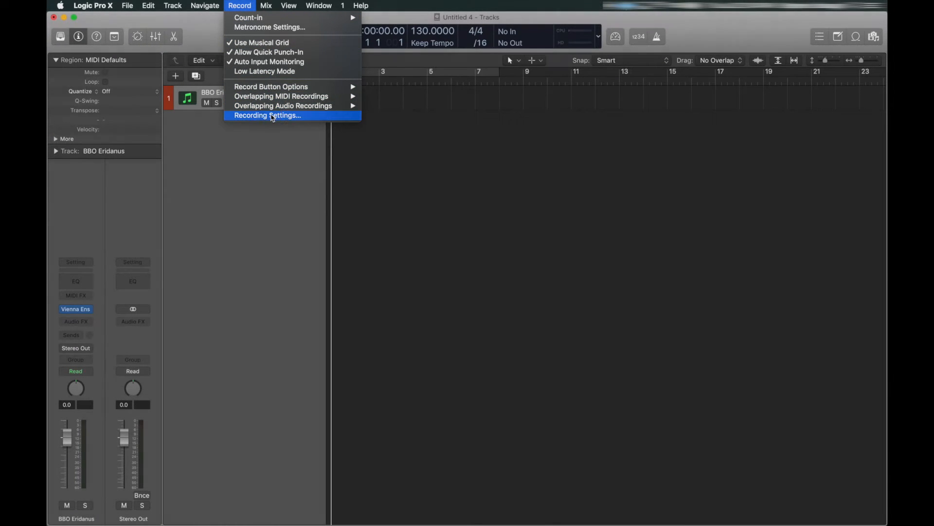
click(267, 115)
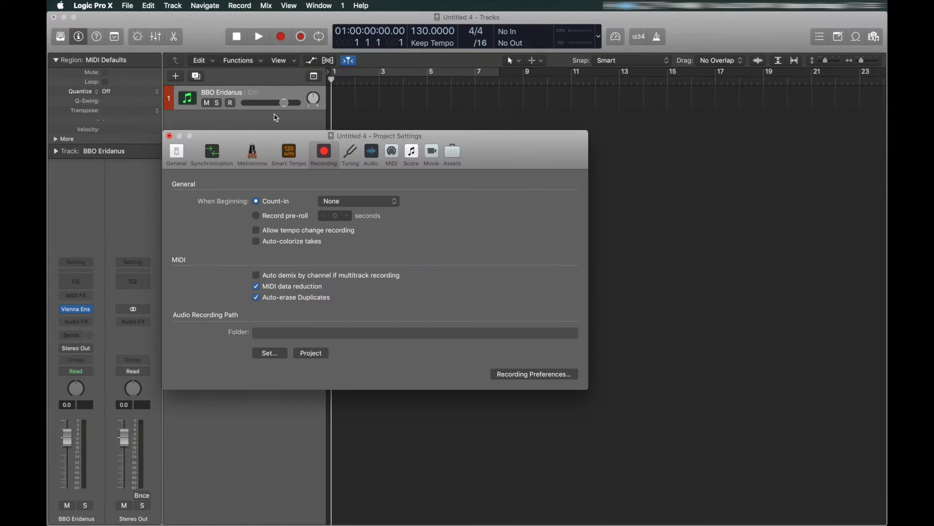
click(371, 154)
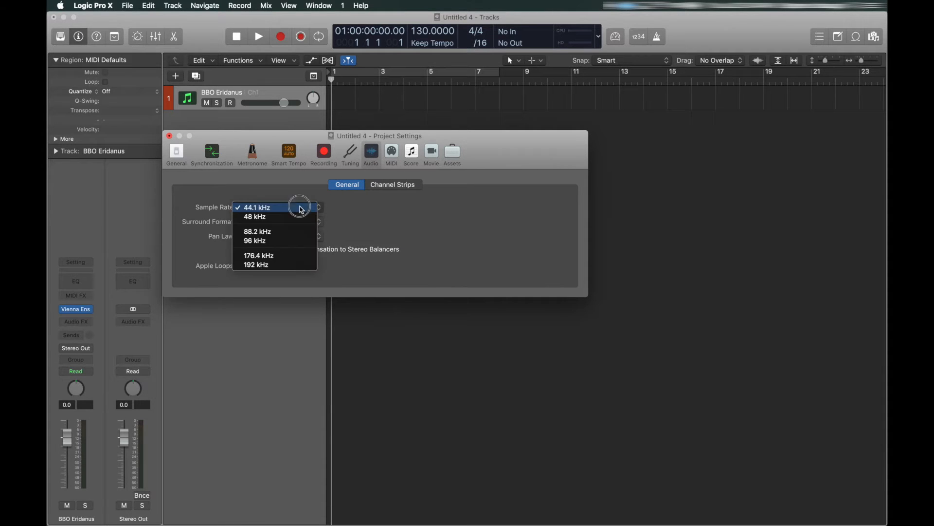
click(254, 216)
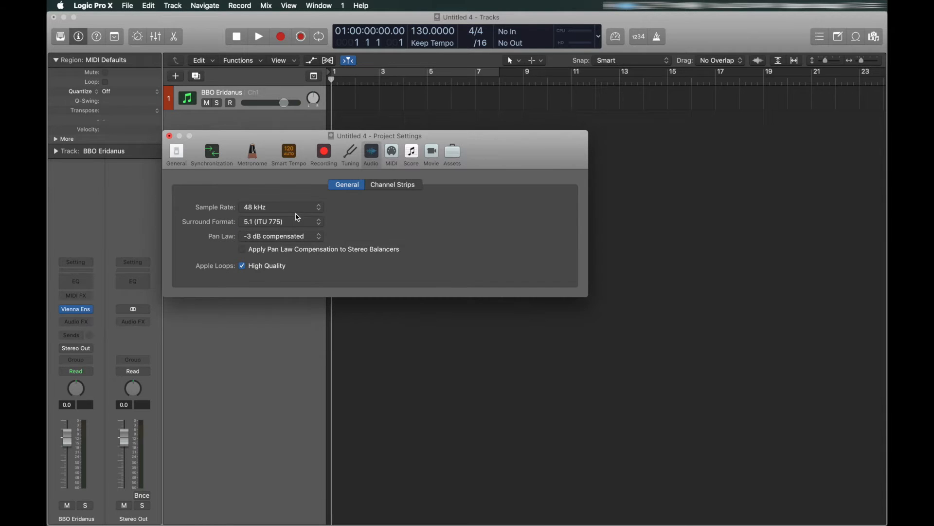
click(170, 138)
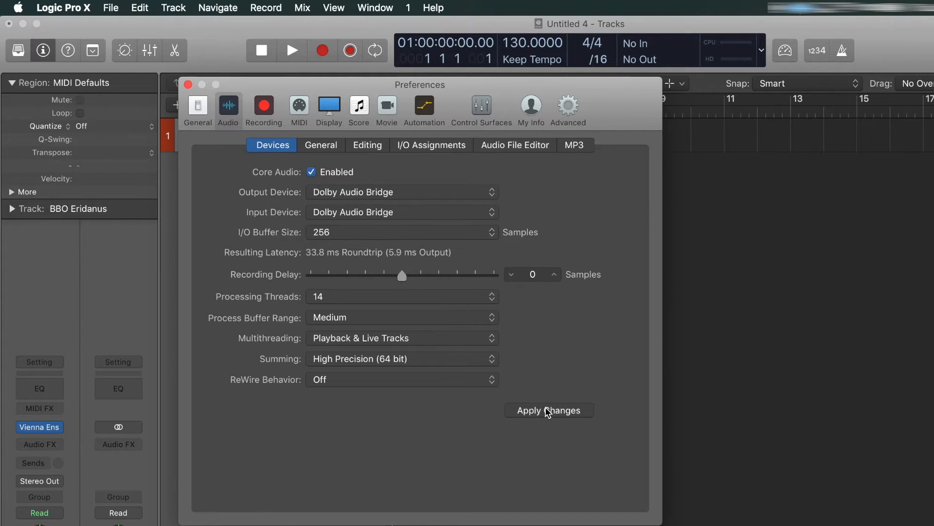
Apply Dolby Audio Bridge as the input and output audio device.
click(549, 409)
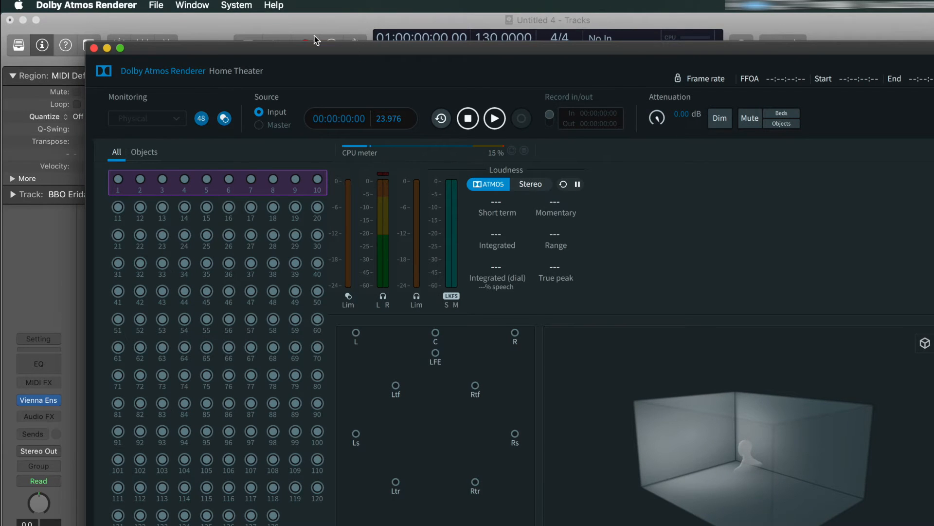
In Dolby Atmos Renderer preferences, enable headphone-only mode at 48 kHz with MTC sync.
click(85, 6)
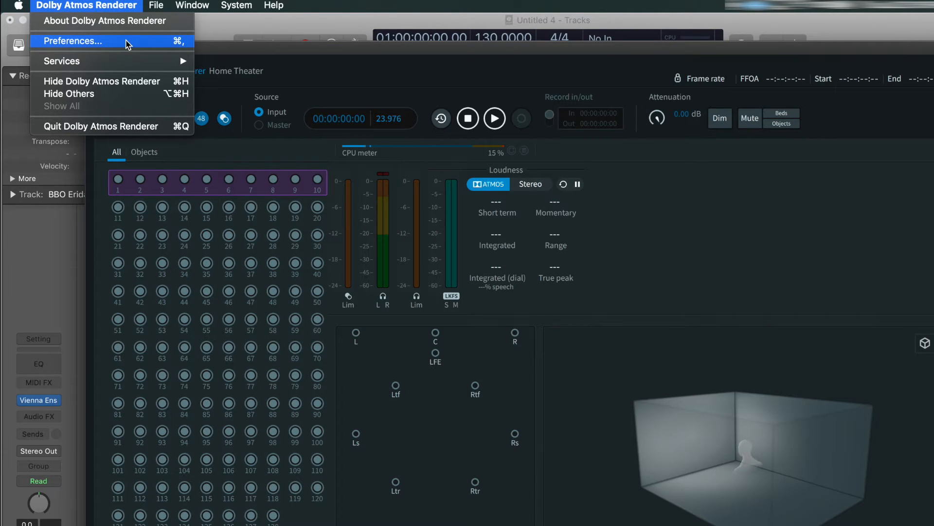
click(74, 40)
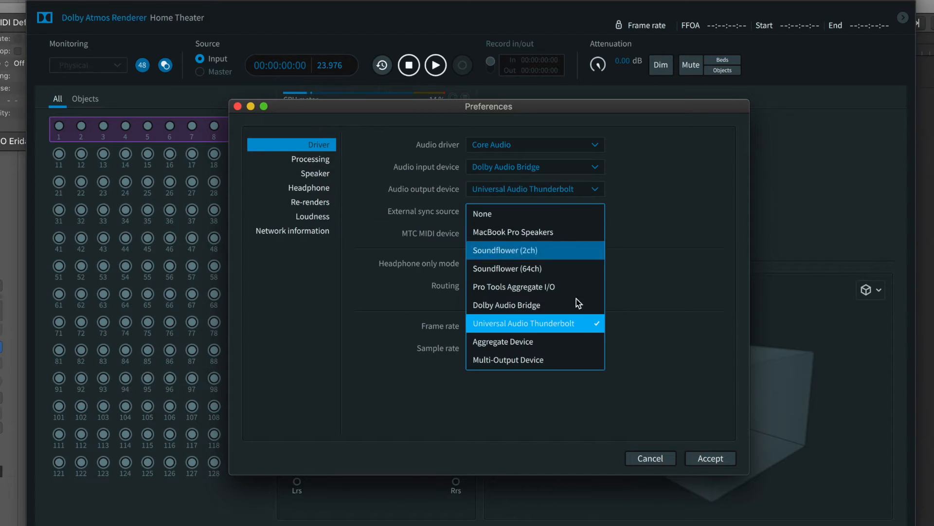
mouse_move(576, 330)
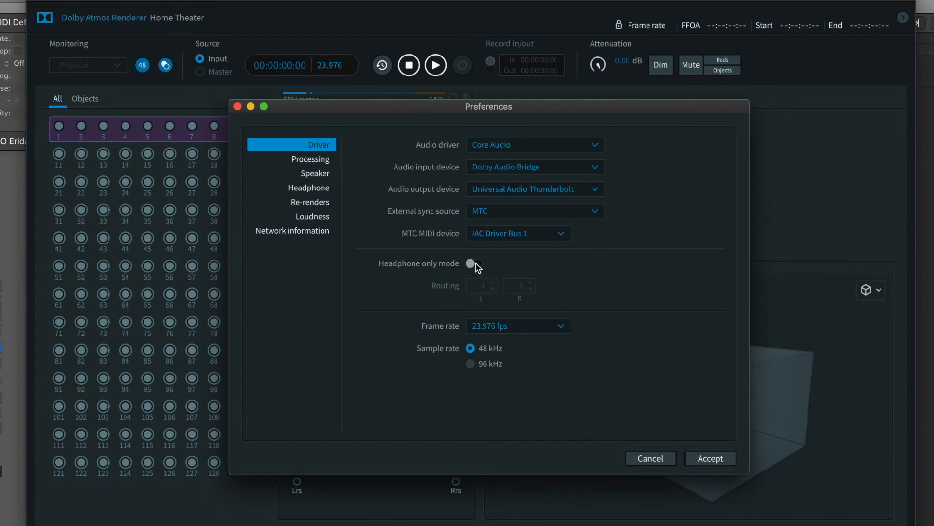
click(473, 263)
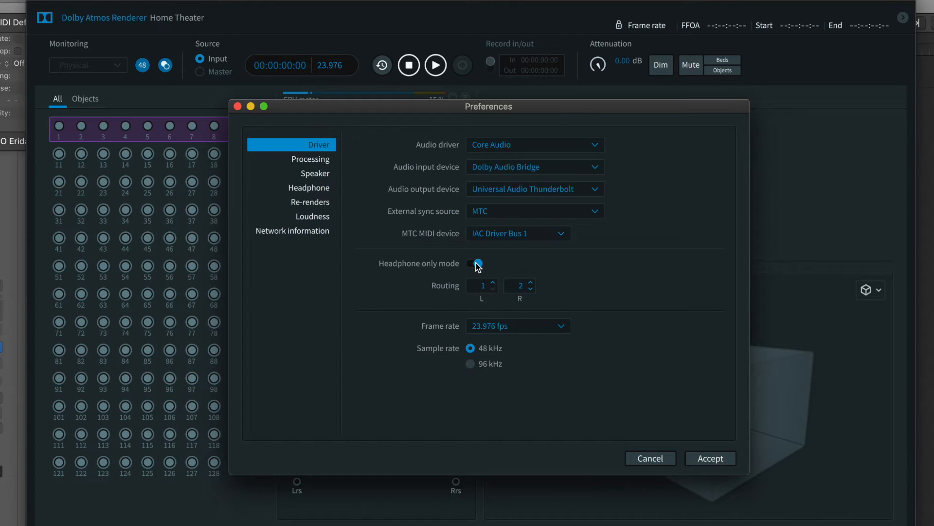
click(475, 263)
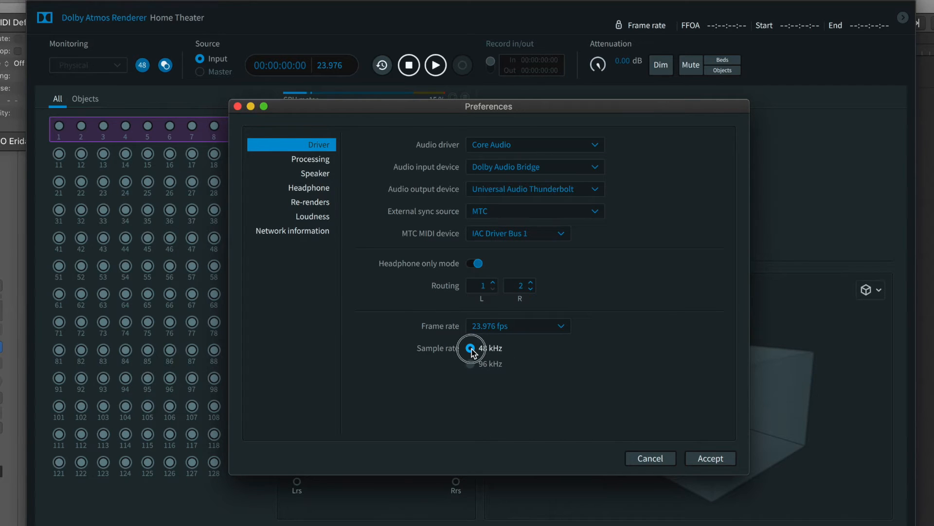
Show the Headphone rendering settings in the renderer preferences.
click(470, 347)
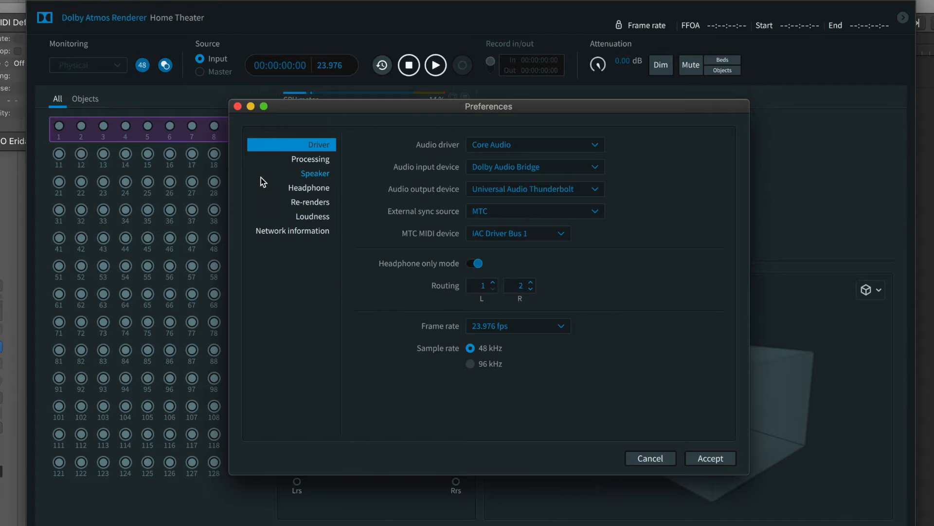
mouse_move(308, 188)
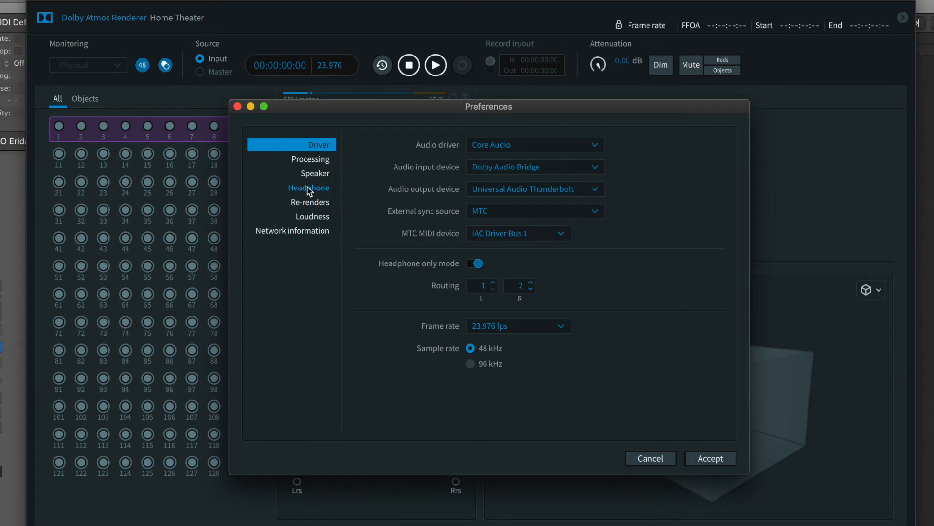
click(308, 187)
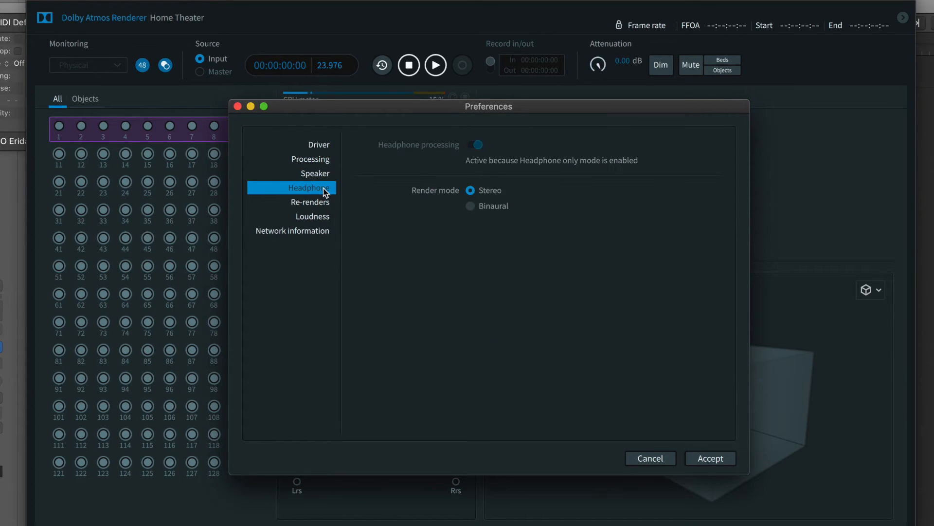
click(470, 206)
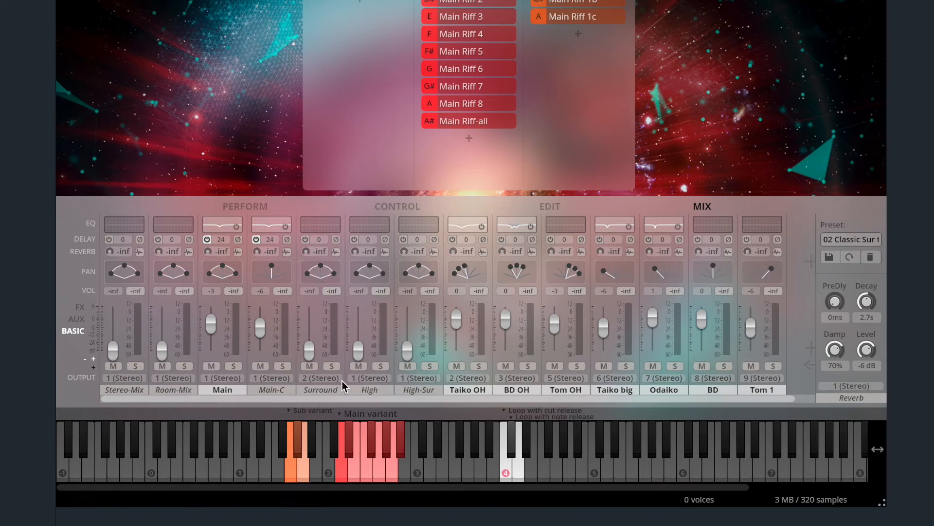
mouse_move(468, 378)
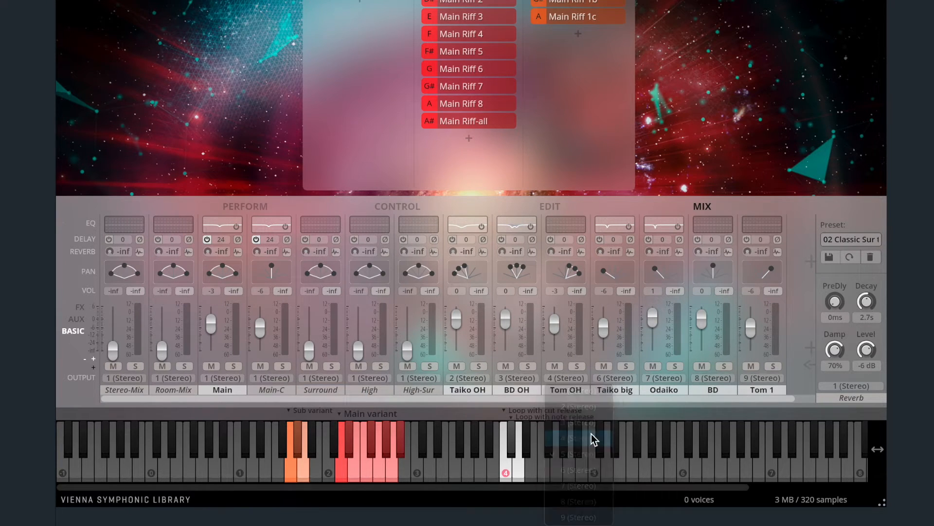
Route Taiko big to stereo output 5 and BD to stereo output 7.
click(664, 377)
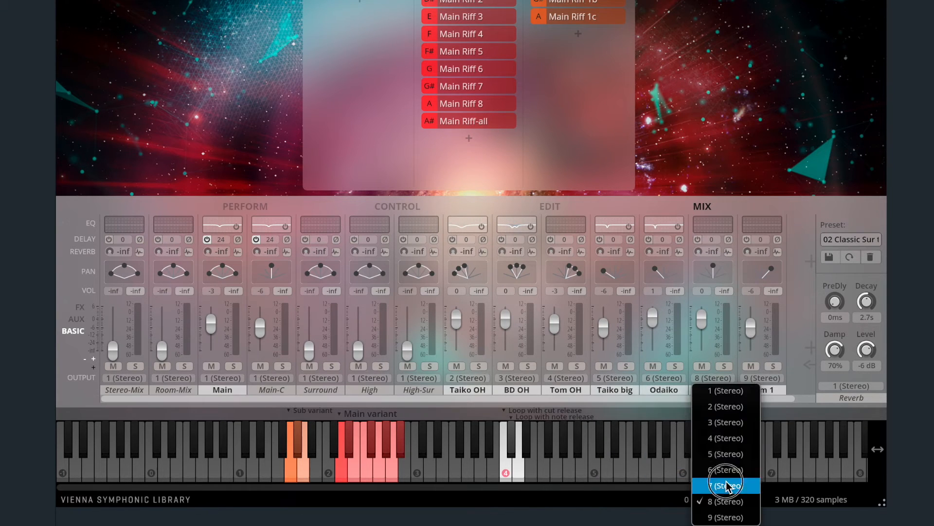
click(725, 485)
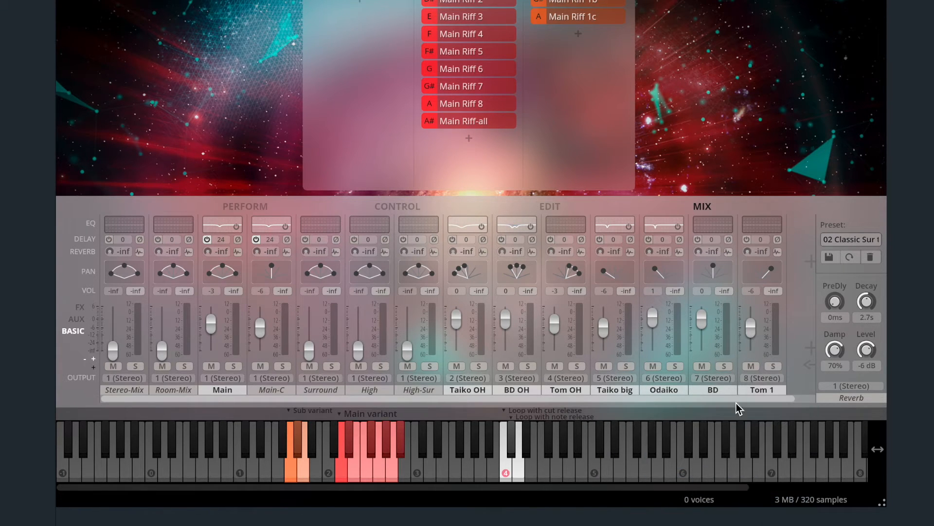
scroll(right, 3)
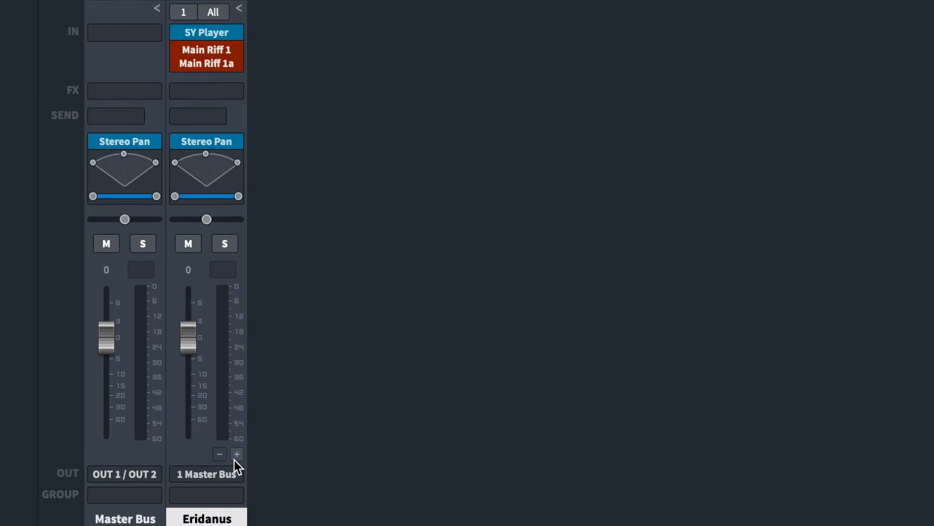
mouse_move(237, 454)
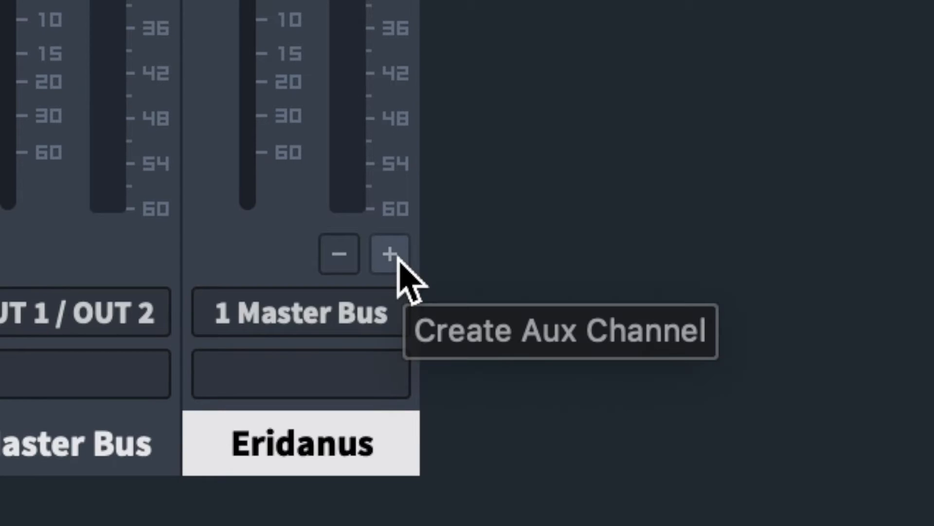
Add several auxiliary channels to the Logic Pro X mixer.
click(389, 253)
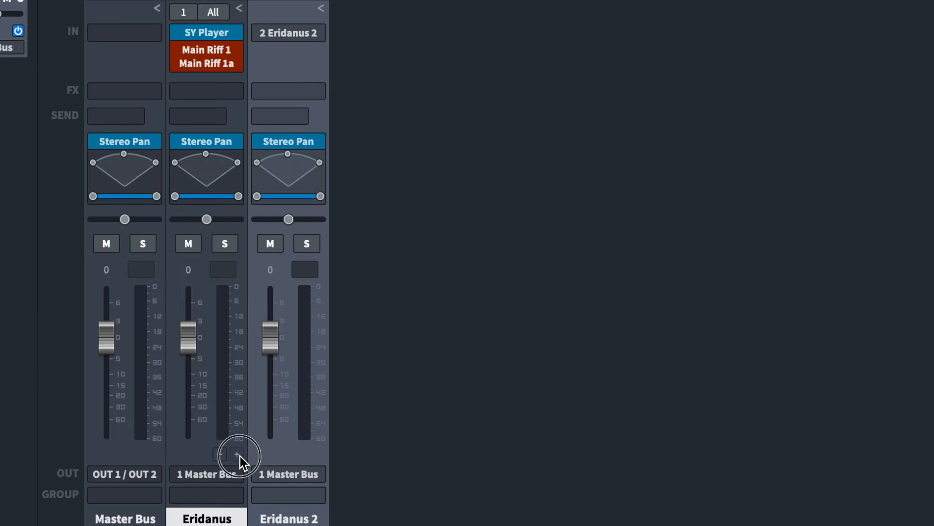
click(237, 454)
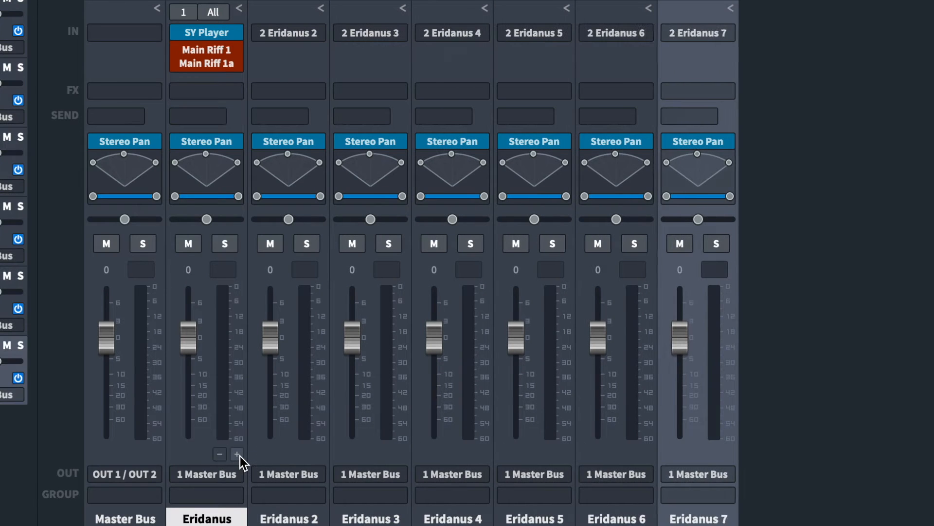
click(237, 453)
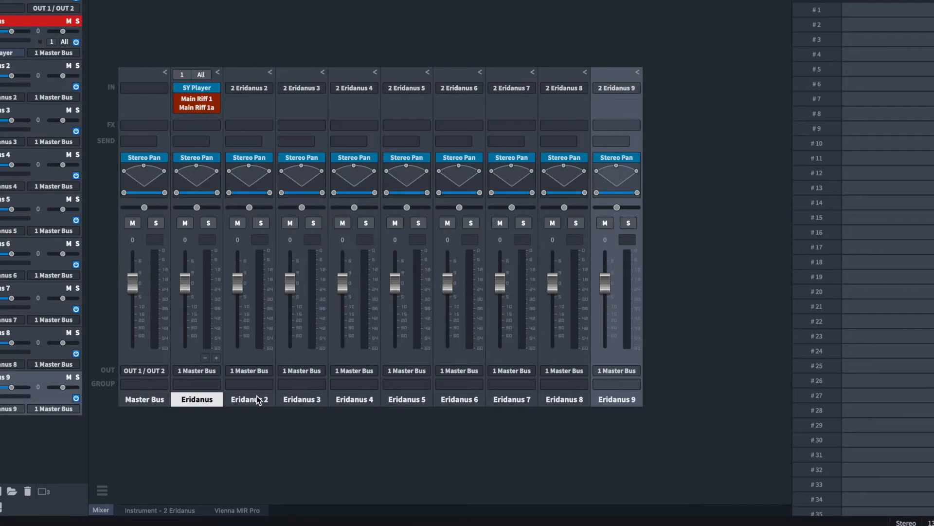
Route the Eridanus 2 channel to OUT 3/4 onward in Vienna Ensemble Pro.
click(248, 370)
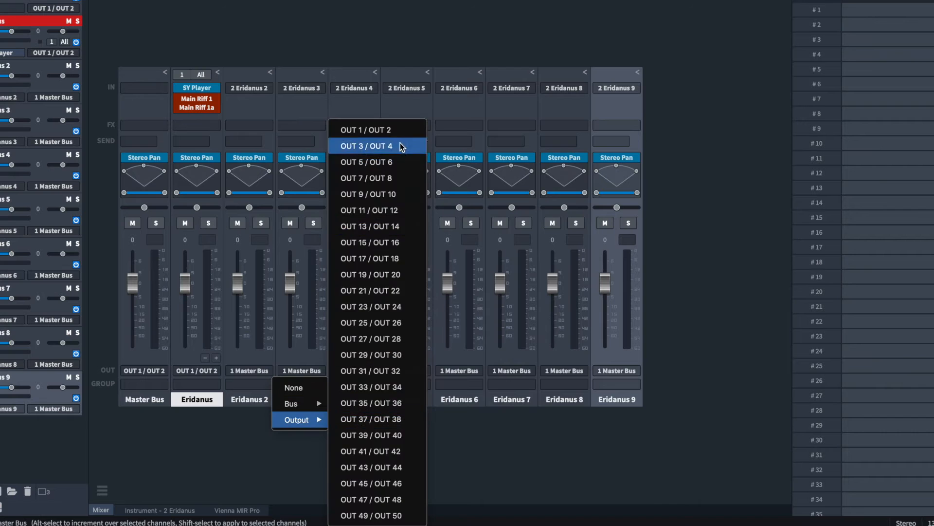
click(367, 145)
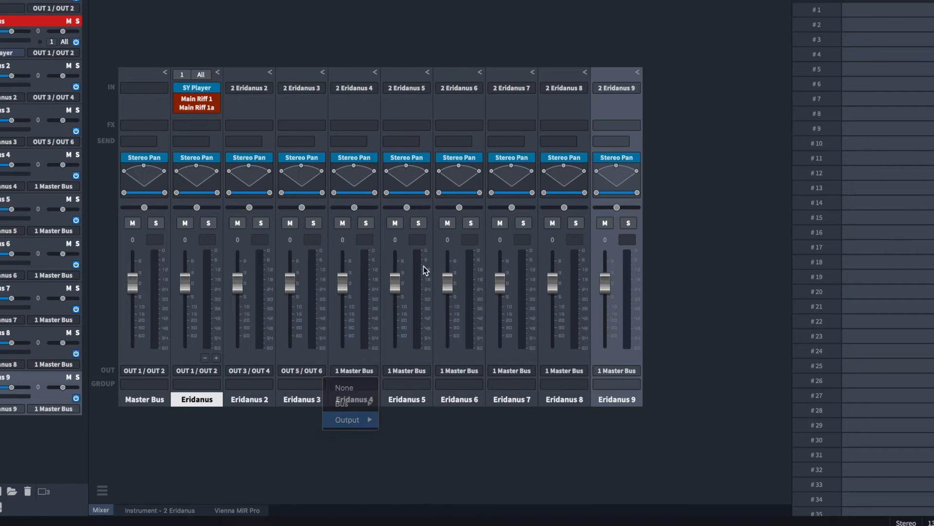
click(348, 419)
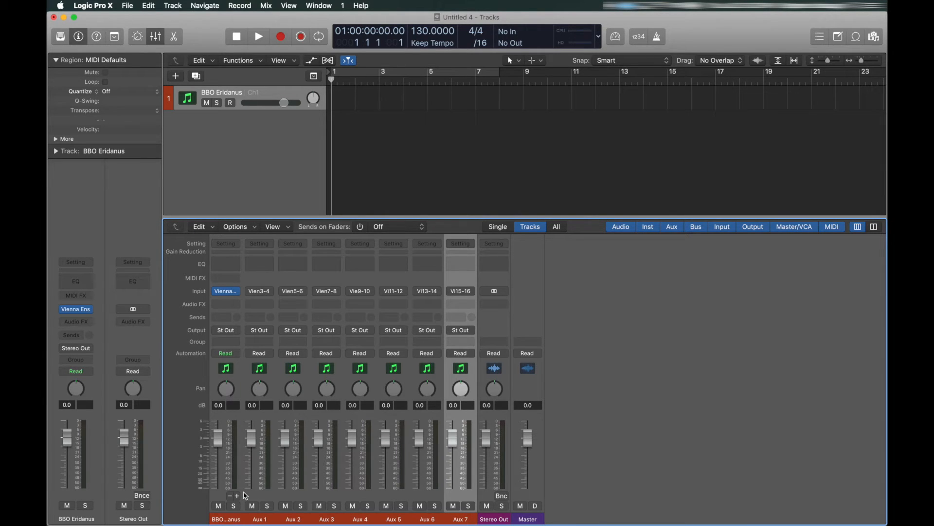
mouse_move(271, 332)
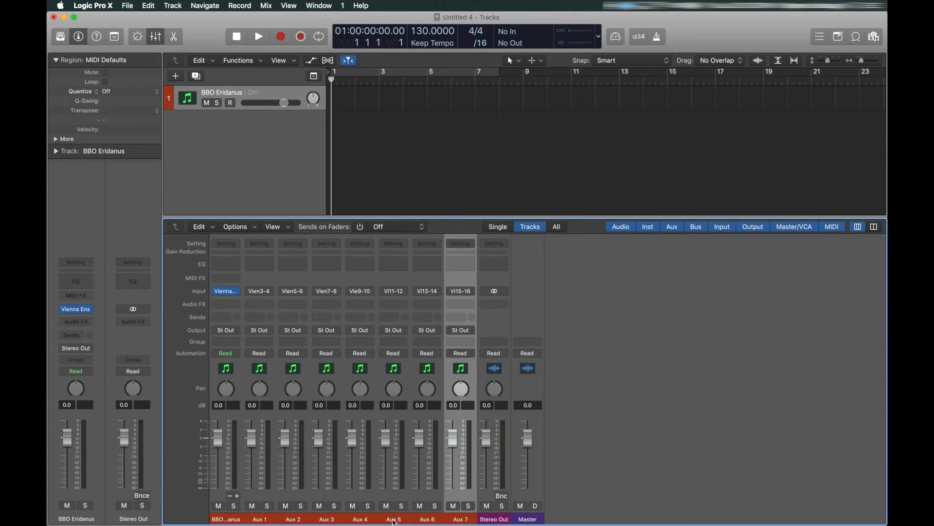
Send Aux 7 to Bus 1 through Aux 4 to Bus 4, and name the first mic channel TREE.
click(460, 329)
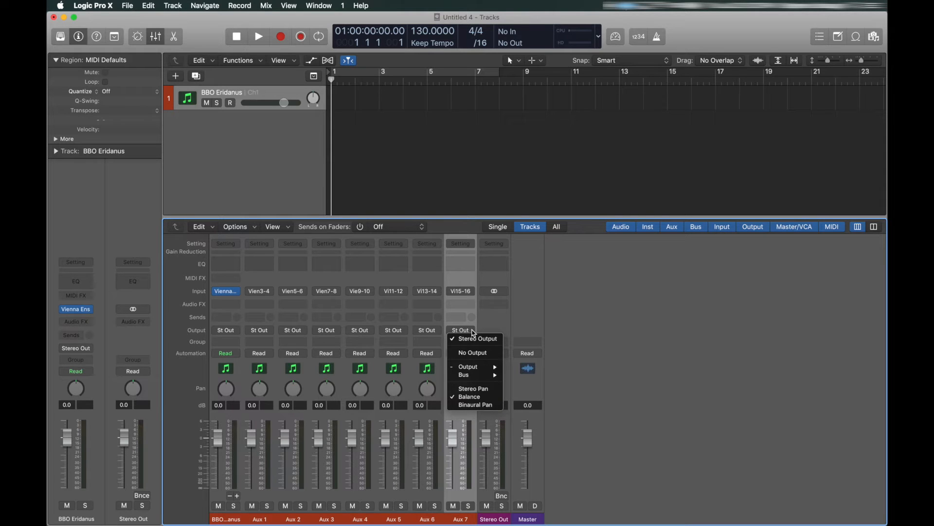
click(464, 374)
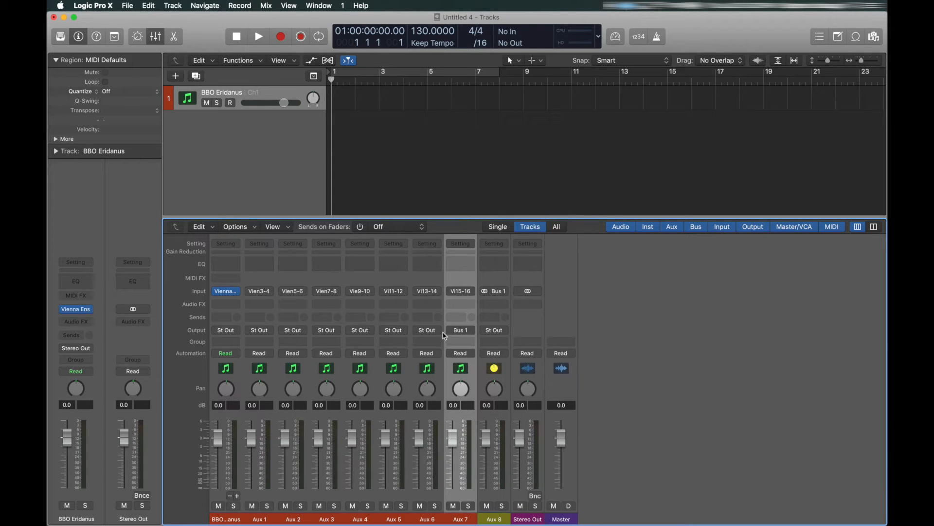
click(459, 329)
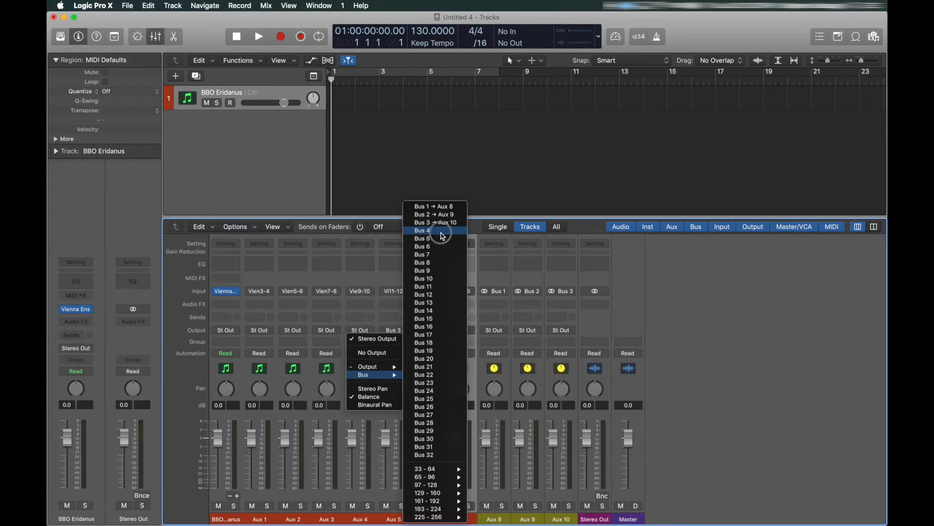
click(422, 230)
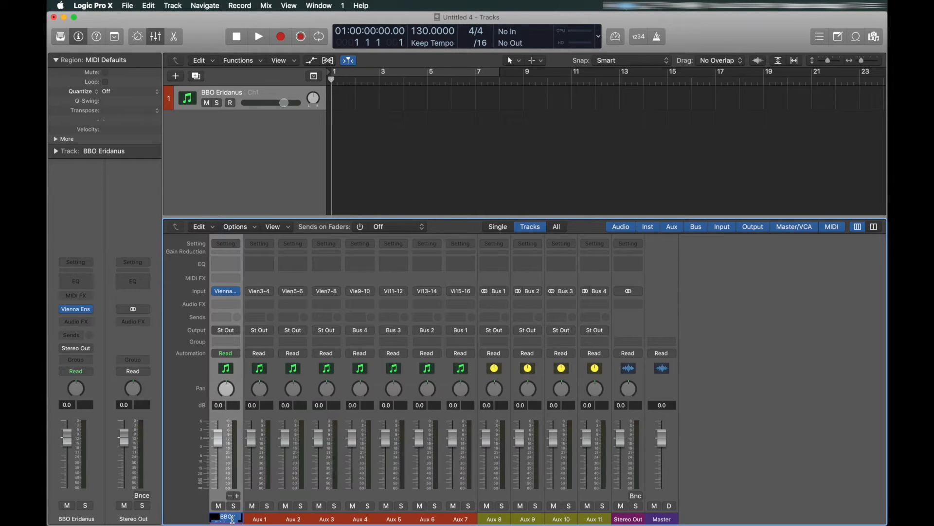
text(TREE)
click(461, 519)
text(Tom mono)
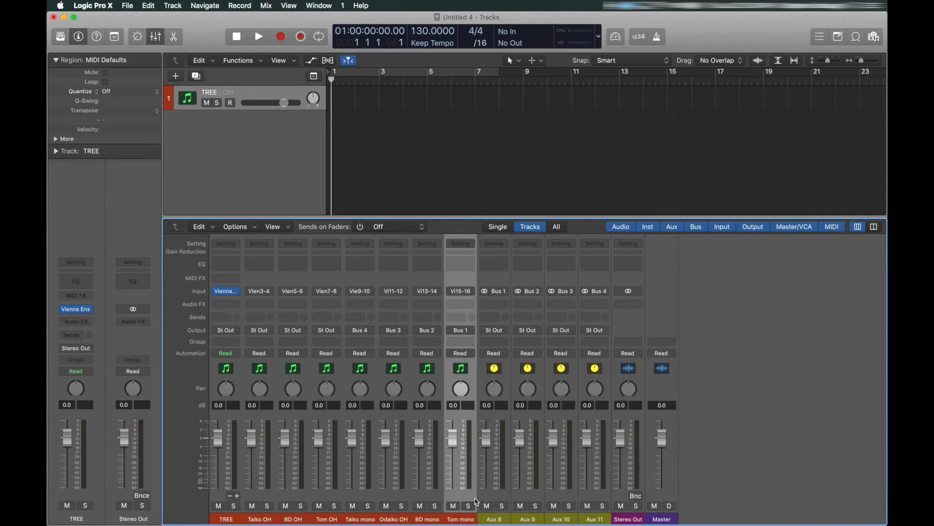
mouse_move(441, 414)
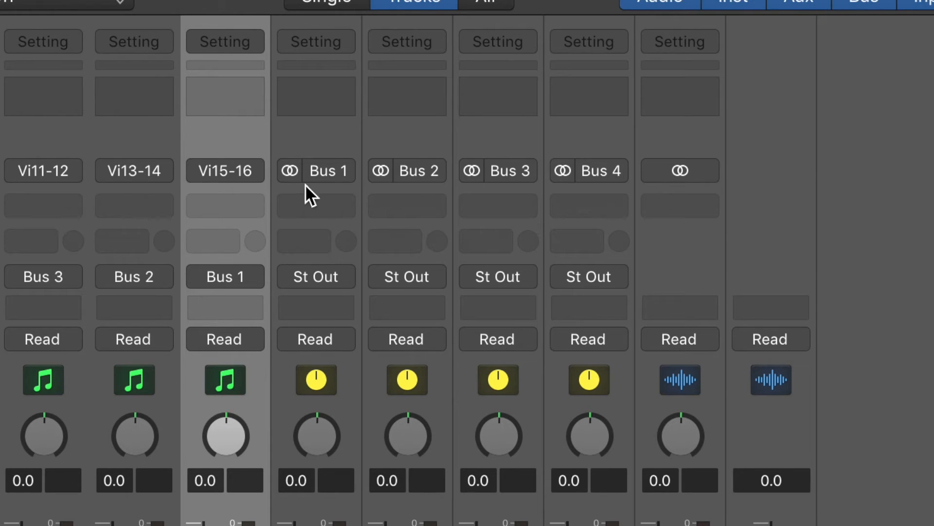
Rename Aux 8–11 to taiko, odaiko, BD and Tom.
click(289, 171)
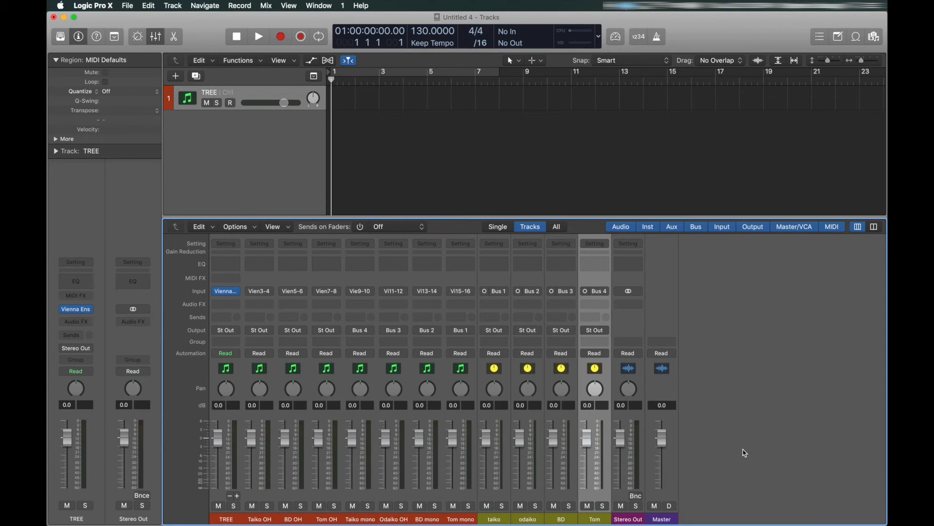
Insert a Dolby Atmos Music Panner on the taiko aux and assign it object 11.
click(595, 303)
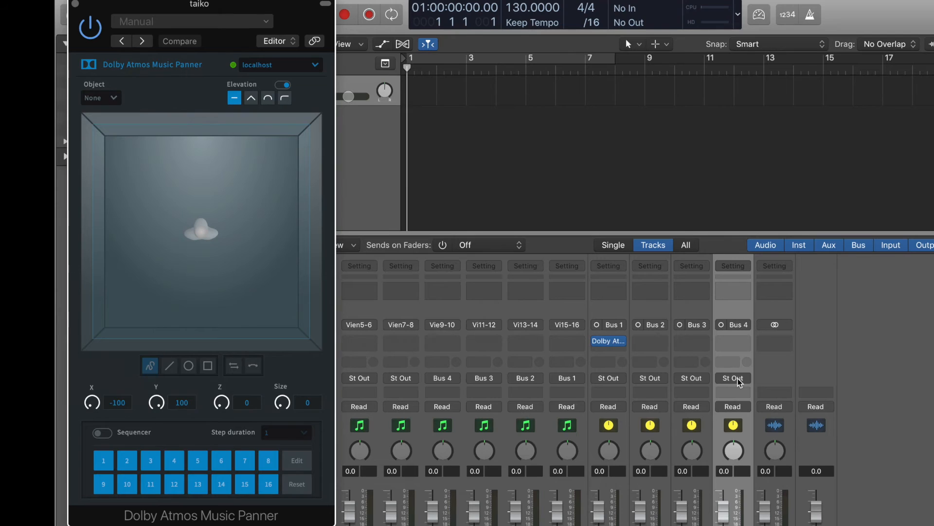
mouse_move(629, 388)
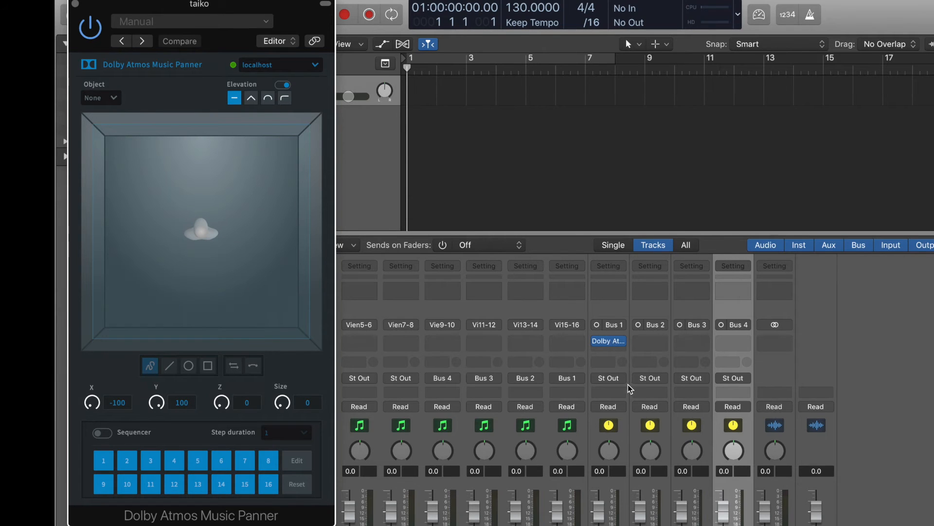
click(93, 98)
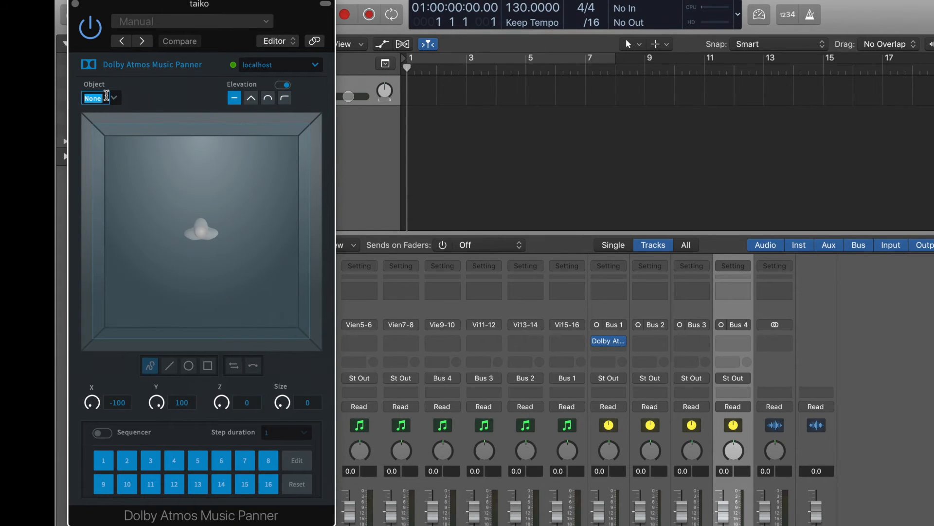
click(99, 98)
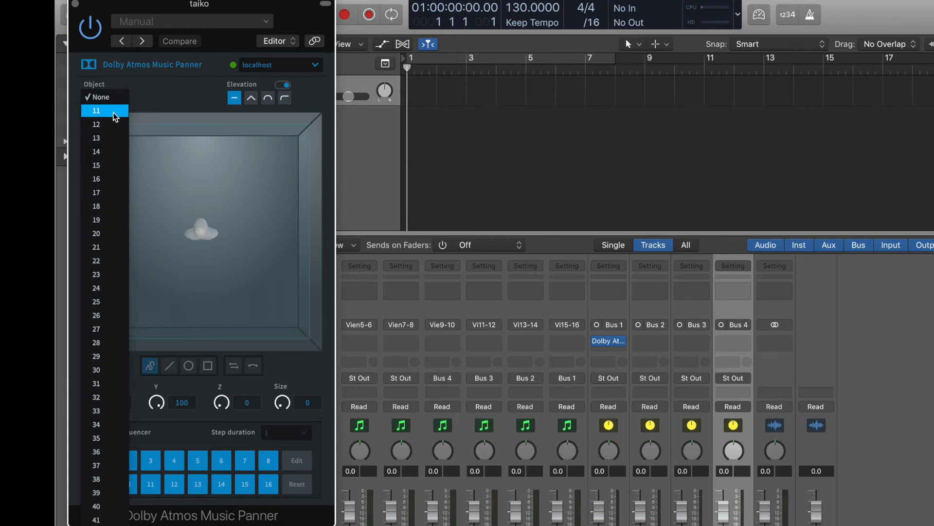
click(96, 111)
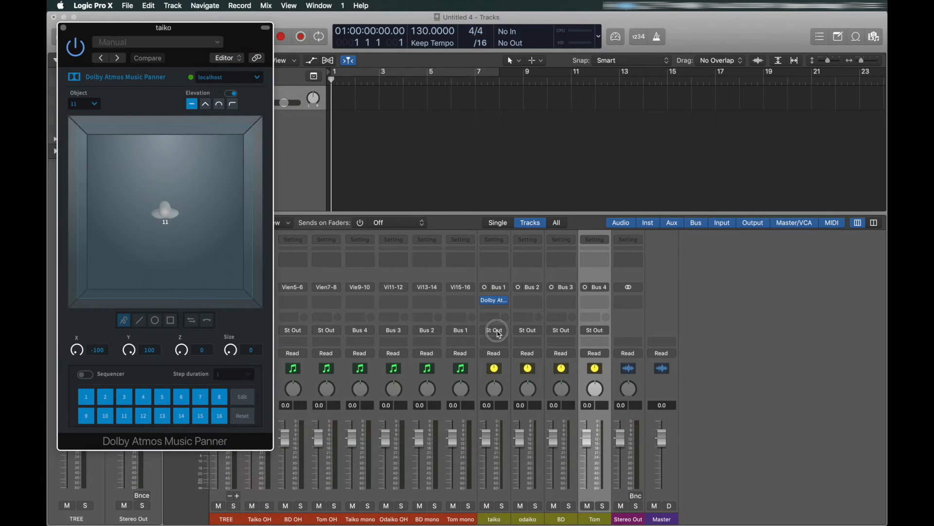
Set the taiko aux output to Output 11.
click(494, 330)
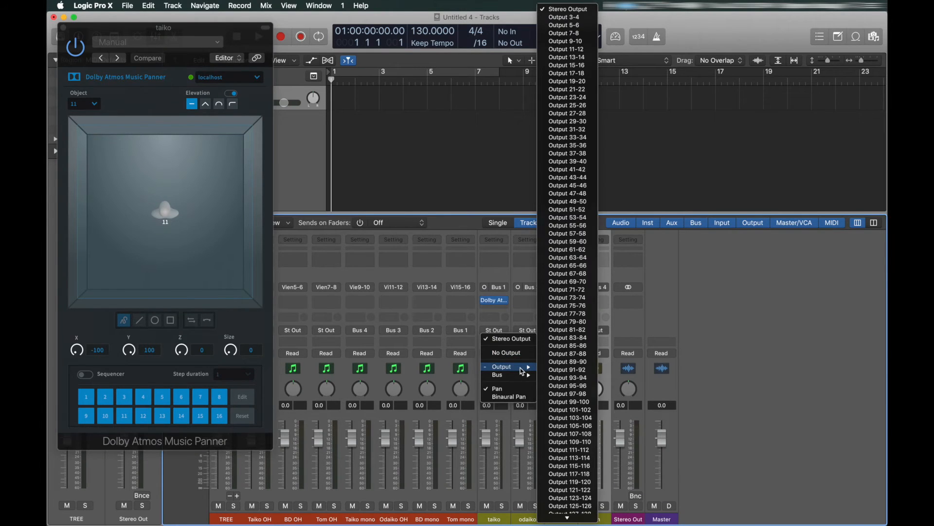
scroll(down, 3)
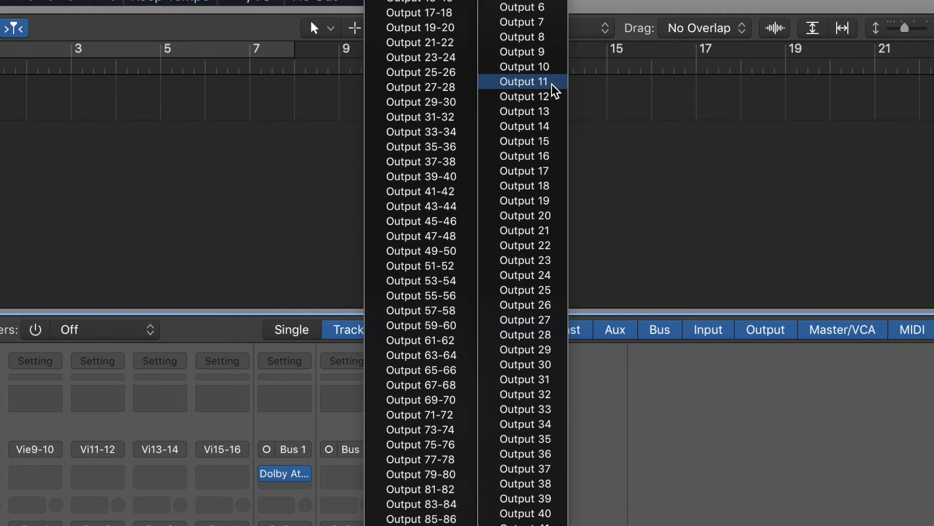
click(526, 81)
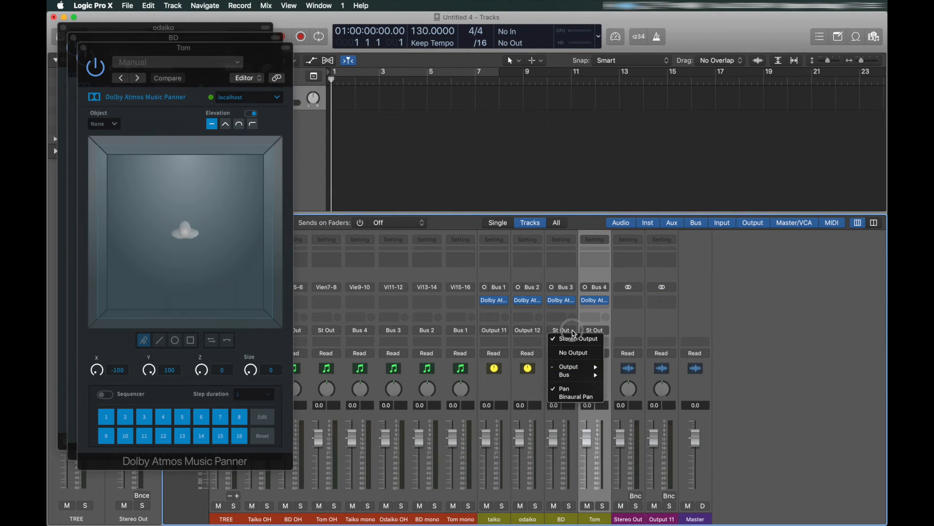
Route BD and Tom to Outputs 13 and 14 and center the odaiko panner window.
click(576, 339)
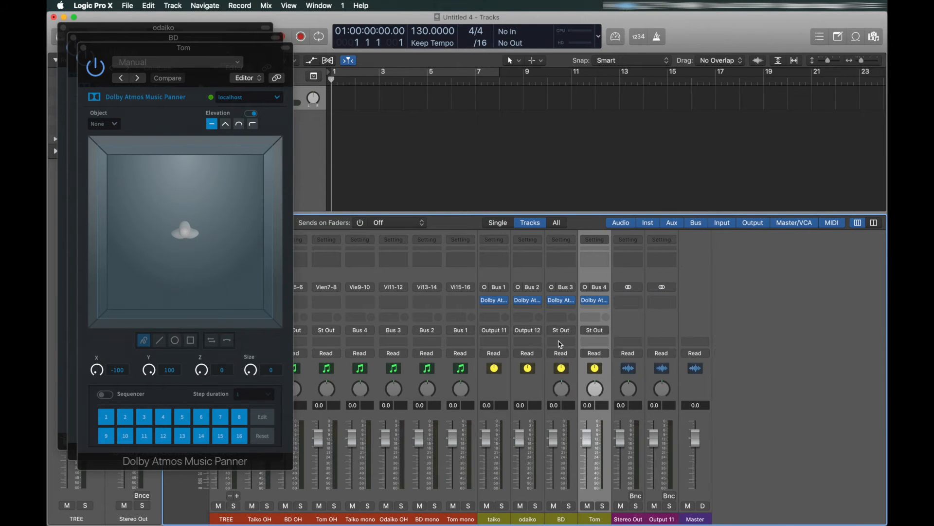
click(593, 330)
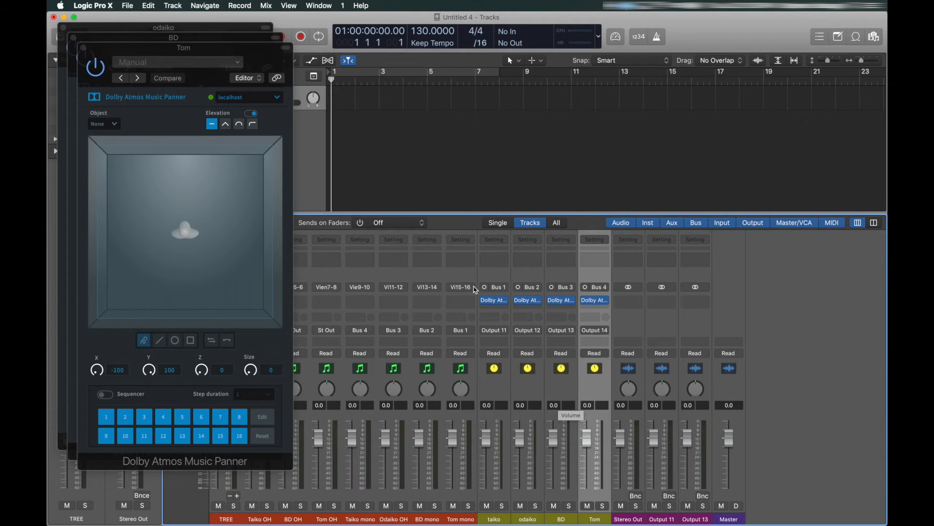
click(93, 114)
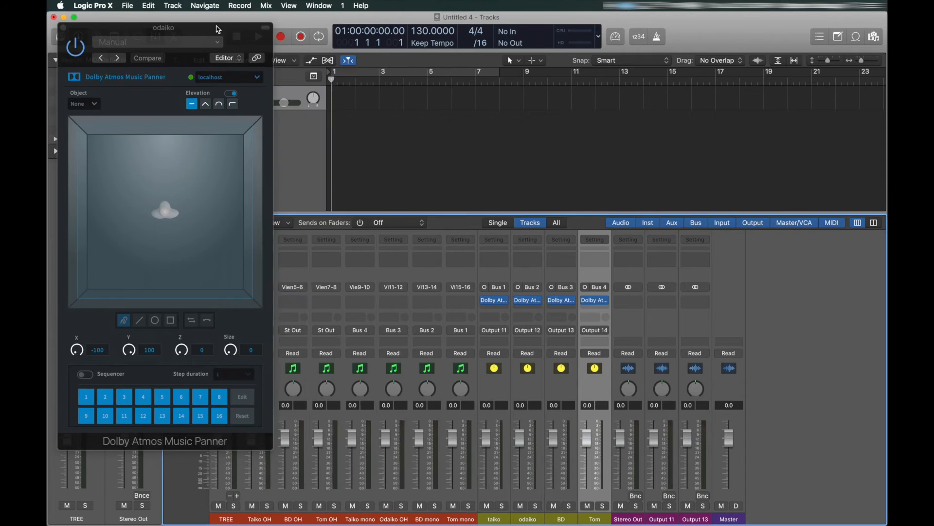
drag(164, 27, 350, 75)
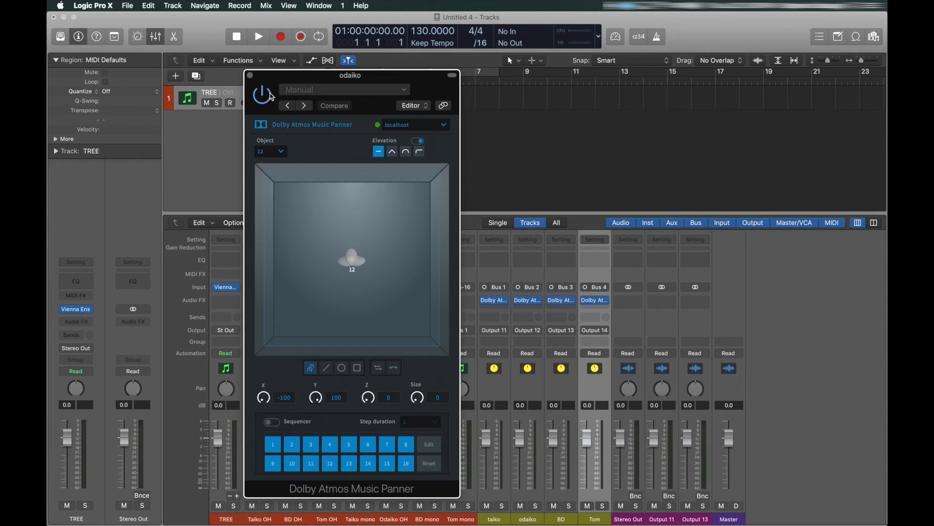
Close the odaiko panner and route the TREE channel to Output 15-16.
click(250, 75)
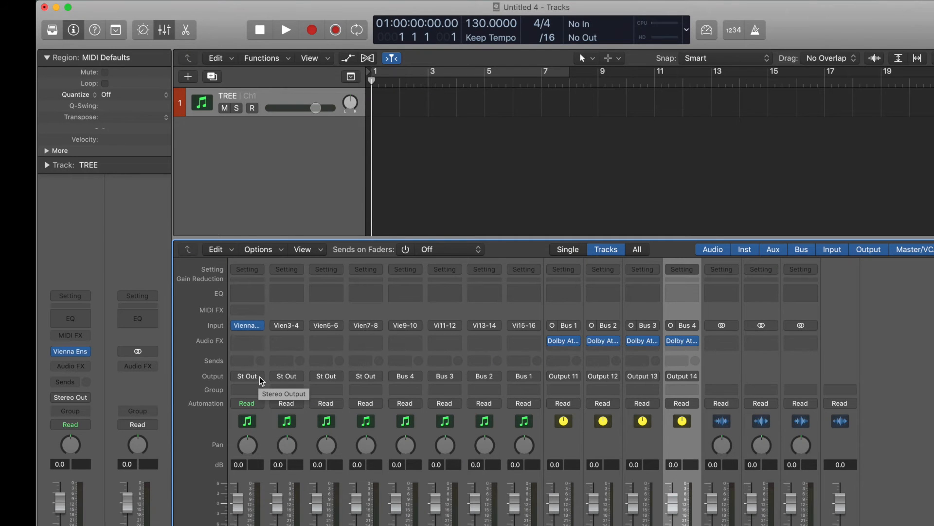
click(246, 375)
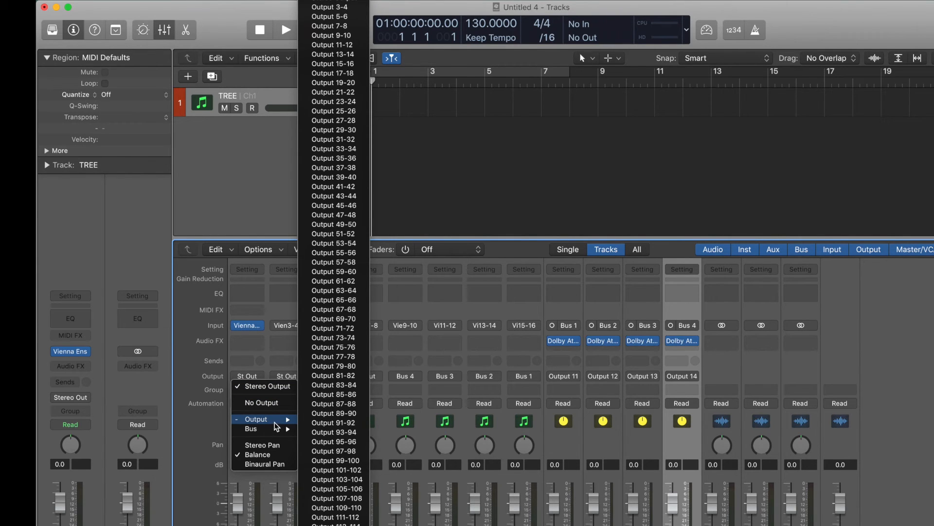
mouse_move(333, 139)
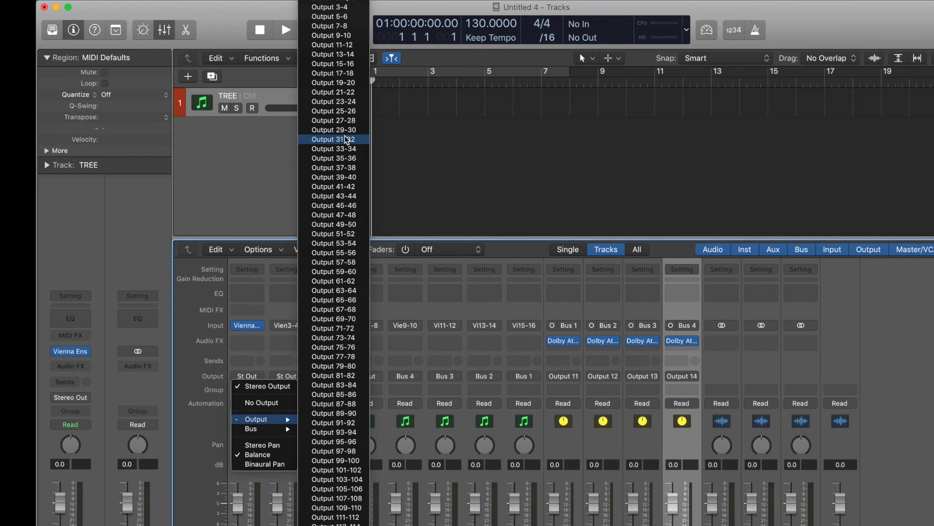
mouse_move(334, 64)
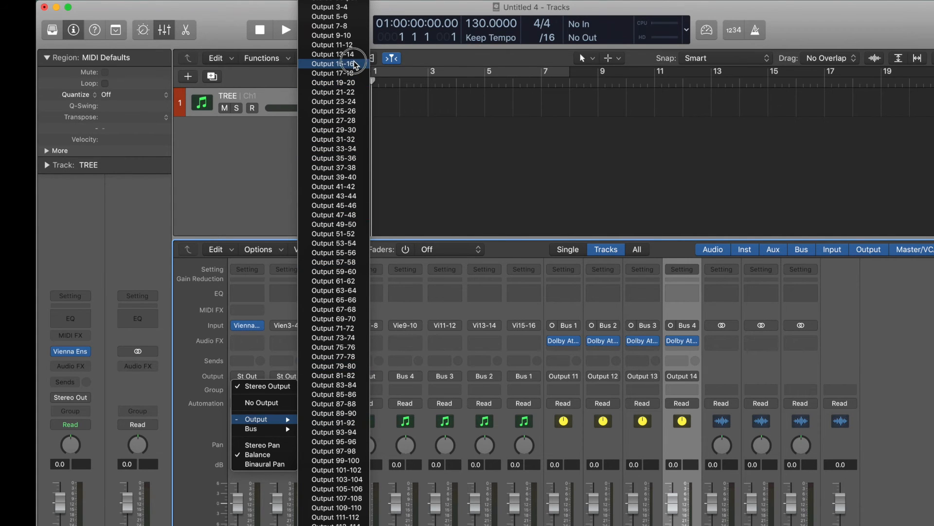
click(331, 64)
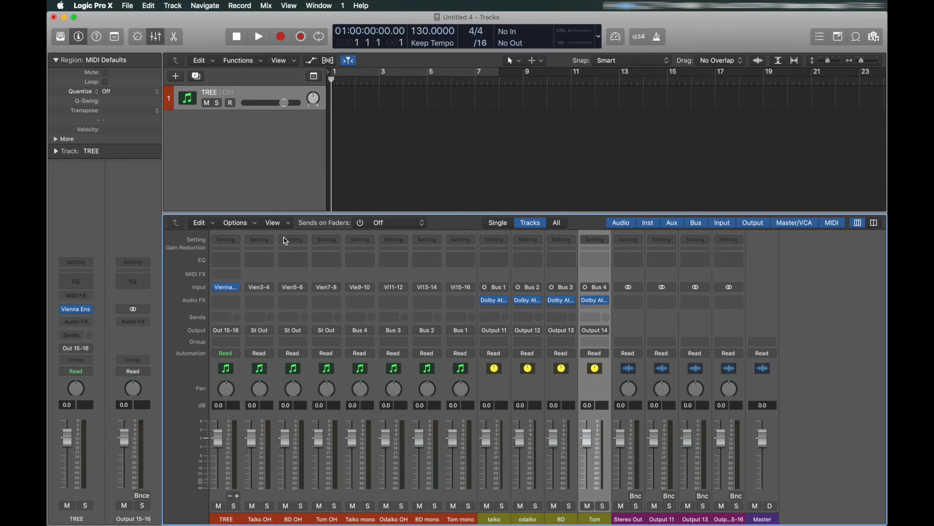
click(258, 330)
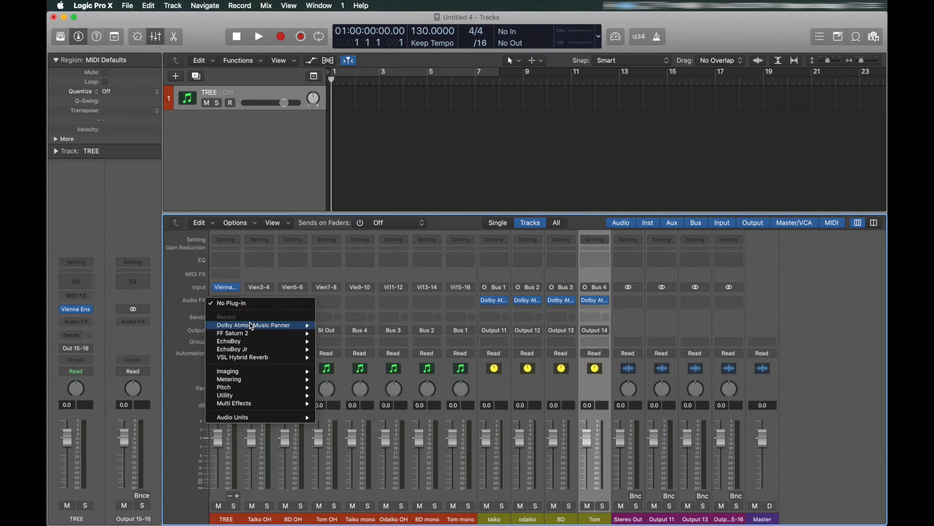
Insert a Dolby Atmos Music Panner on TREE and assign its first object to 15.
click(253, 325)
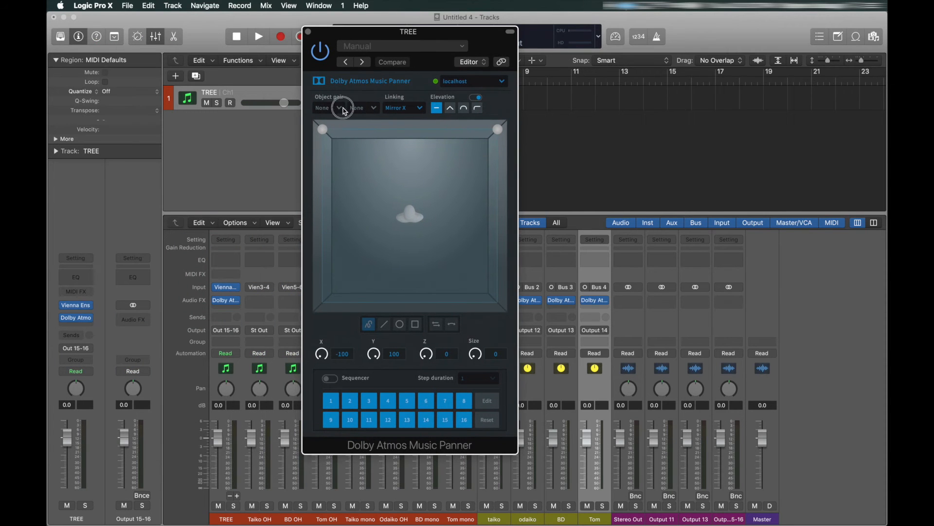
click(339, 108)
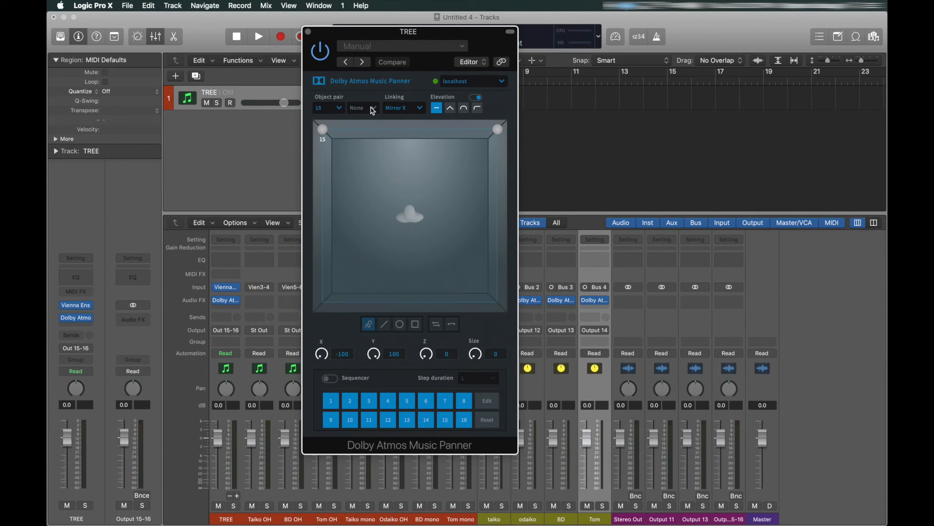
click(363, 108)
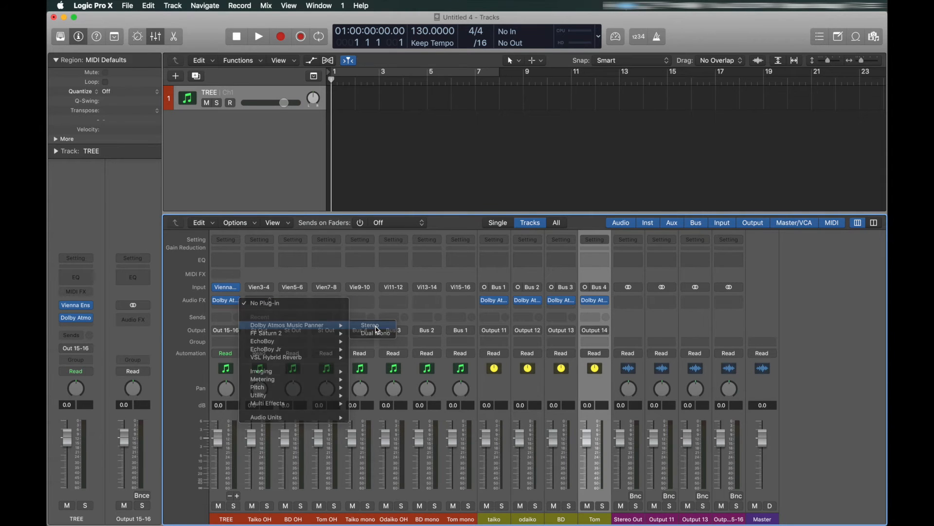
Add a stereo Dolby Atmos Music Panner to the Taiko OH Audio FX slot.
click(369, 328)
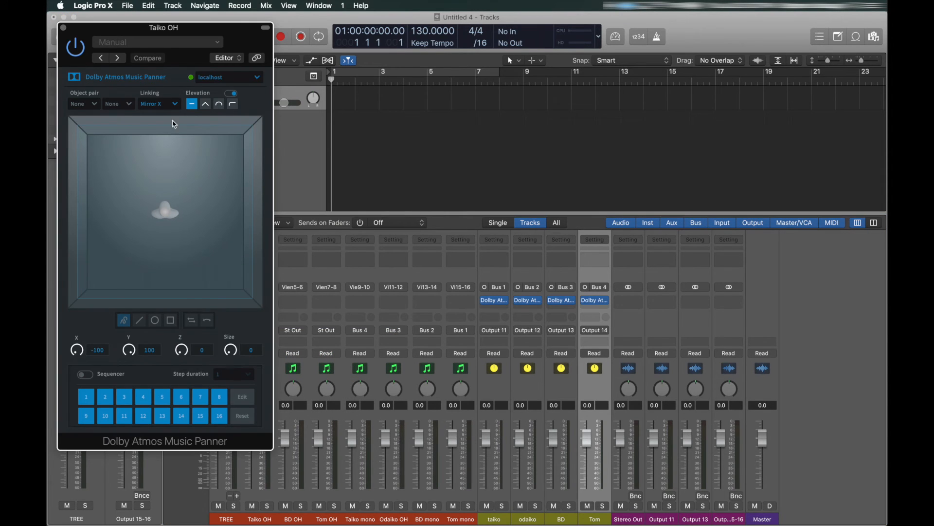
click(226, 330)
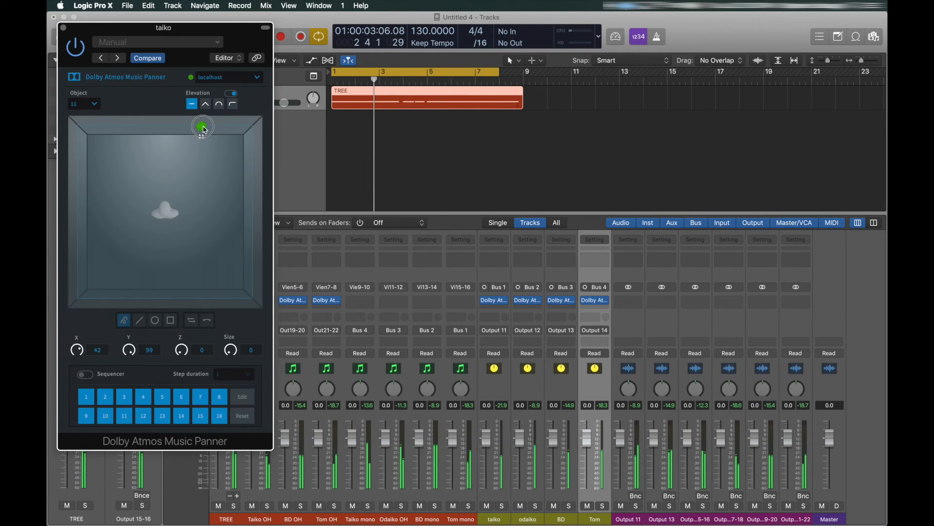
Shift the taiko object rightward, open the odaiko panner, and move TREE's left object frontward.
drag(203, 126, 218, 142)
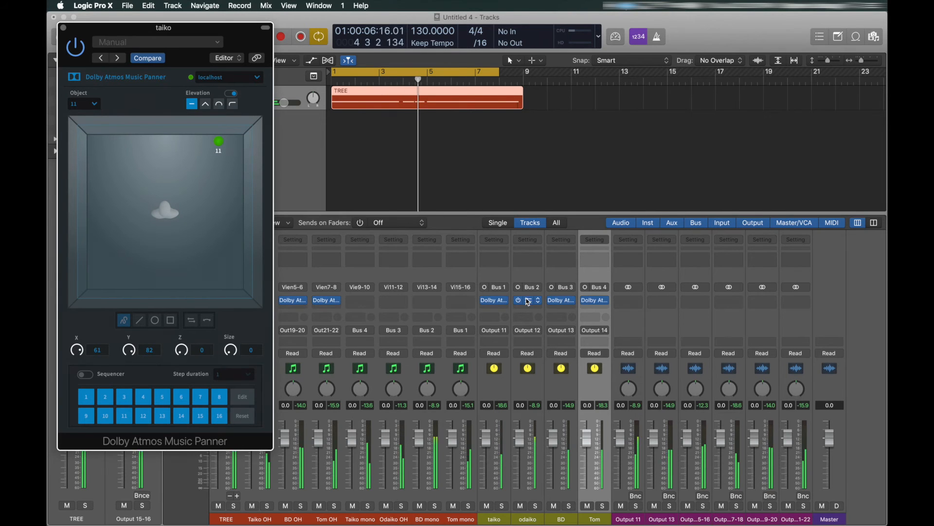
click(526, 300)
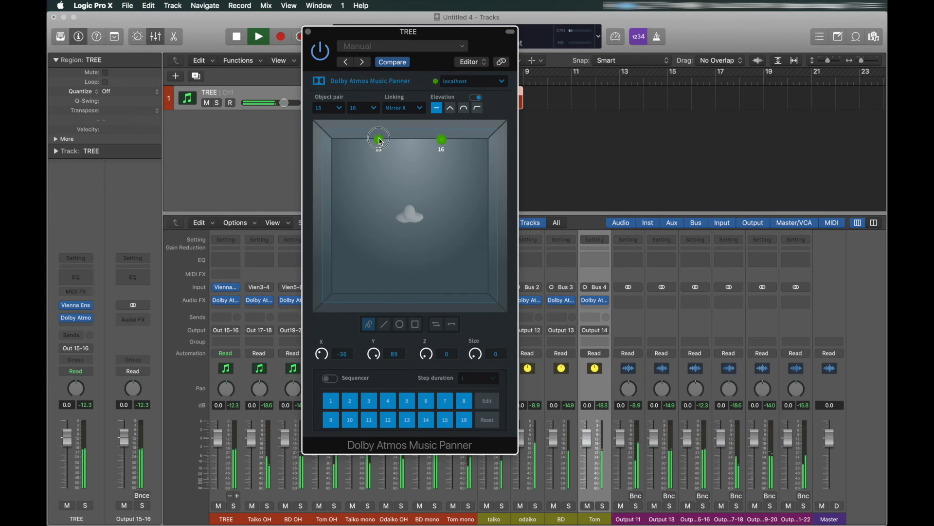
drag(378, 140, 375, 129)
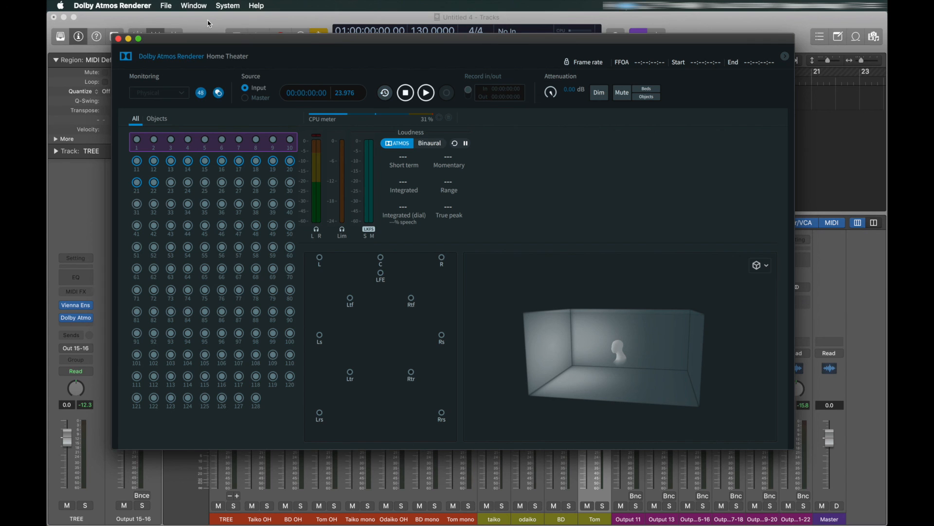
Create the 'atmos example' master file in the Dolby Atmos Renderer.
click(167, 5)
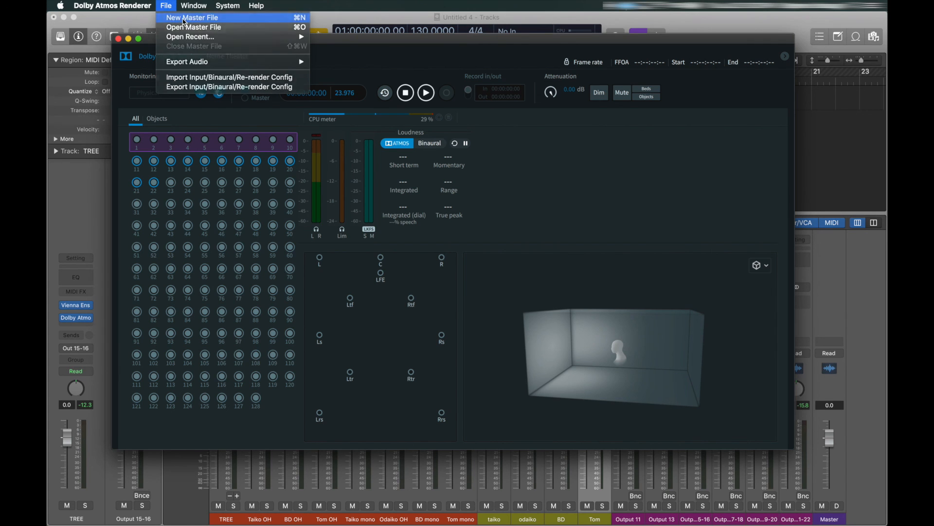
click(191, 18)
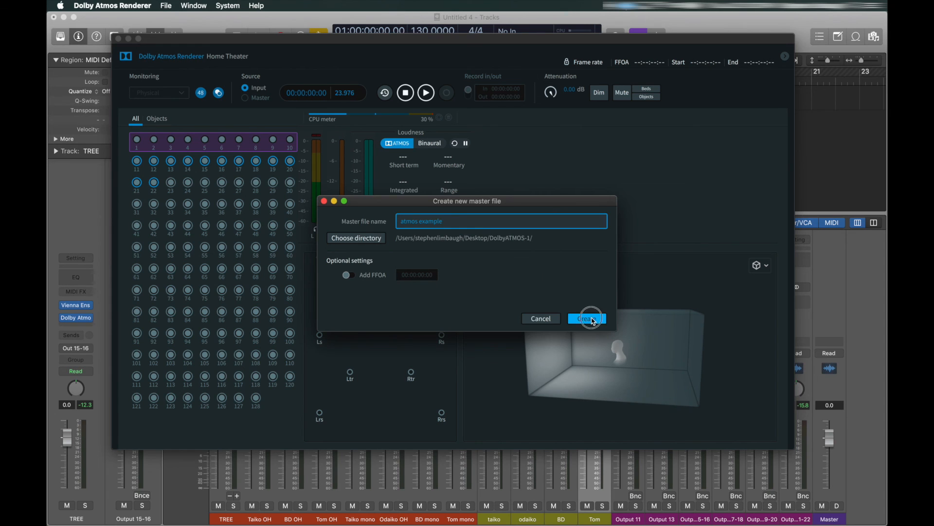
click(587, 318)
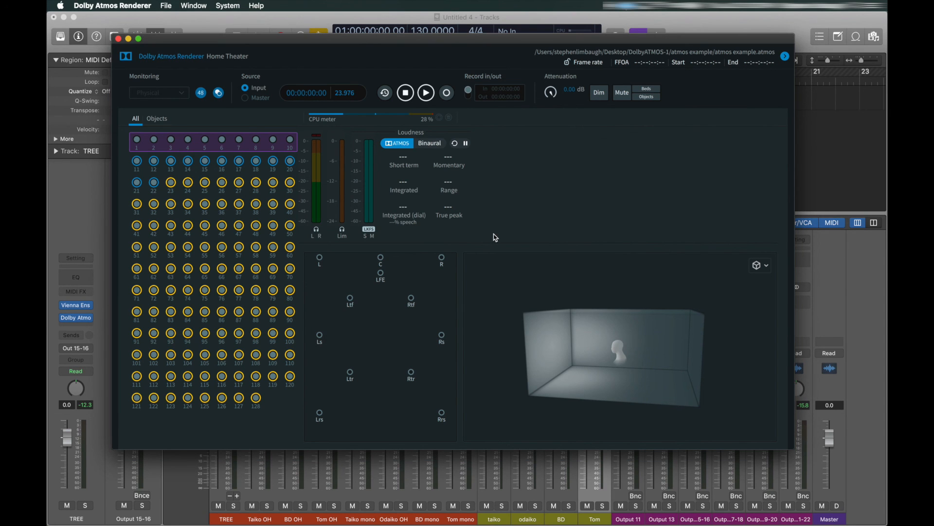
click(405, 92)
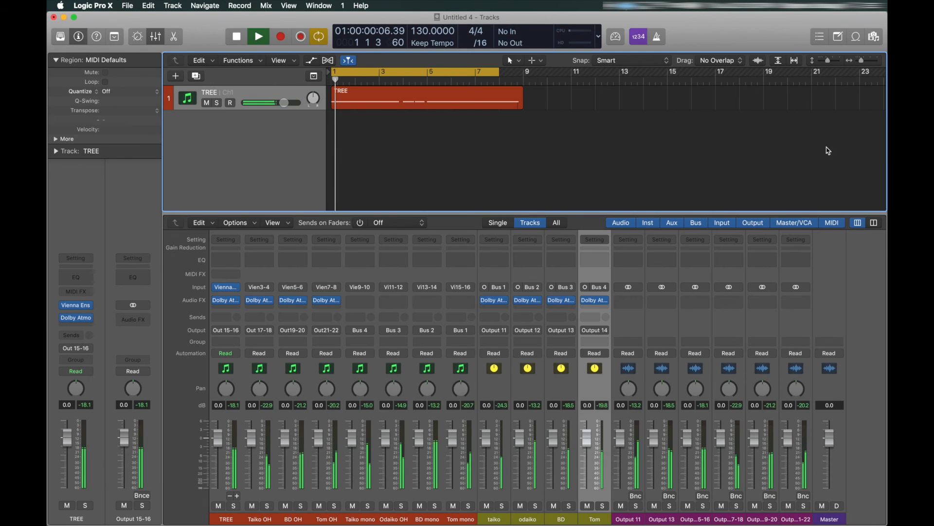
Record about 19 seconds of the Logic mix into the atmos example master.
click(259, 37)
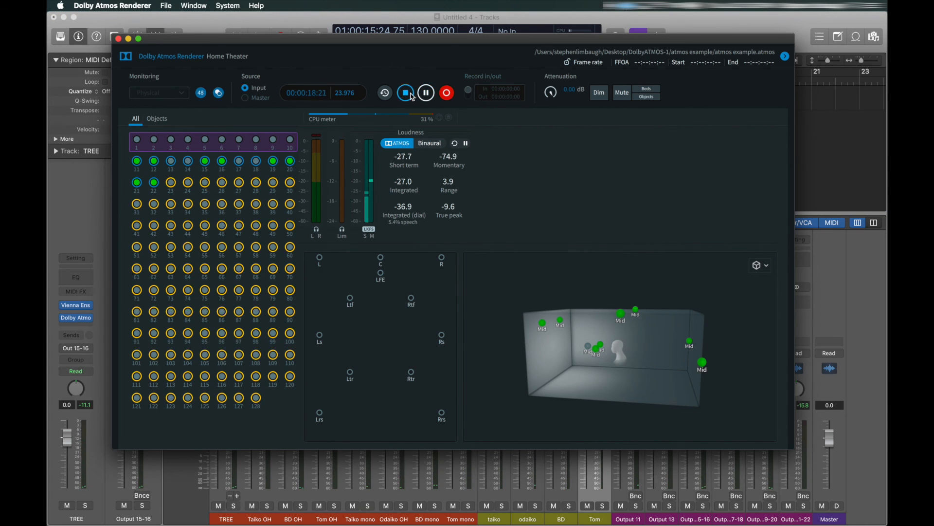
click(406, 93)
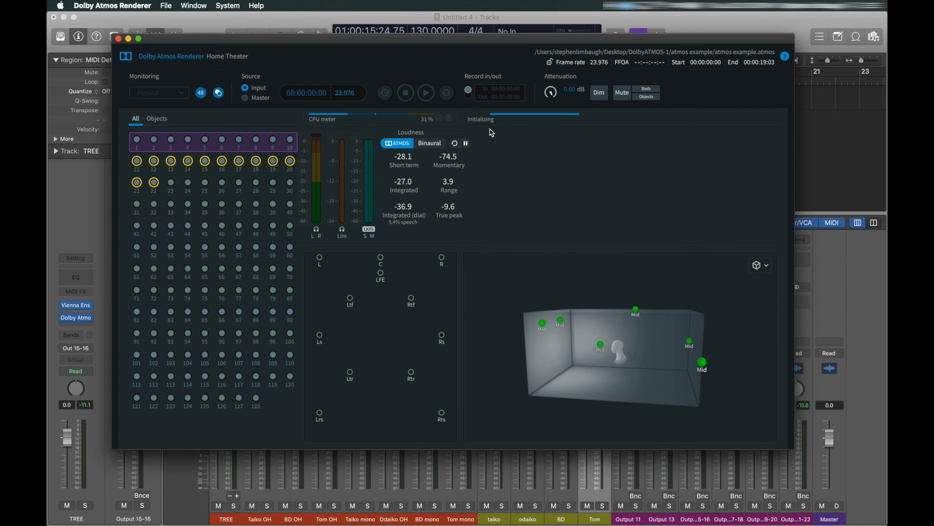
click(166, 5)
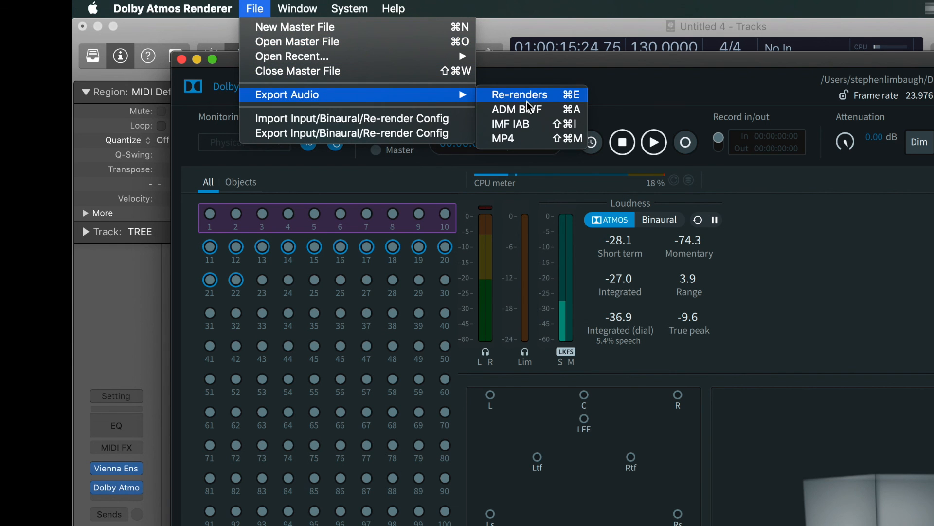
Export re-renders with stereo re-render 02 unchecked, keeping only binaural re-render 01.
click(519, 94)
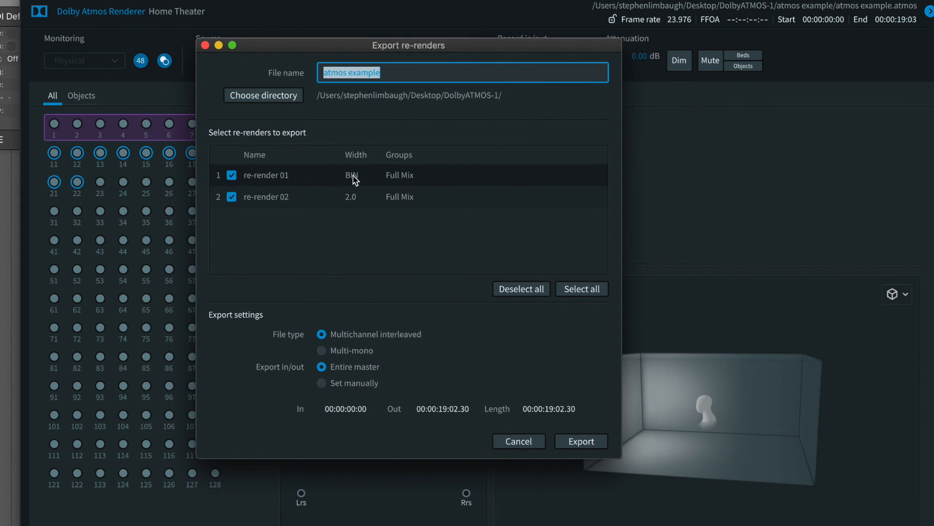
click(232, 197)
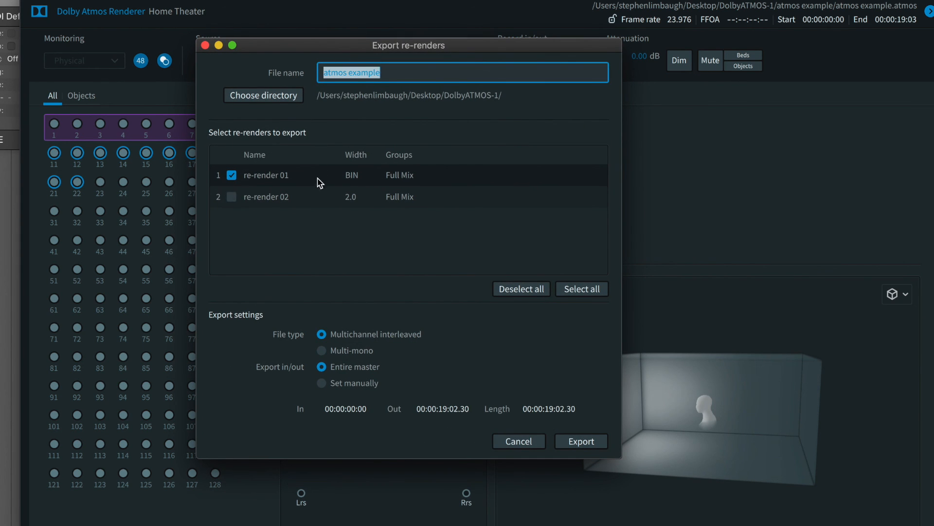
mouse_move(580, 441)
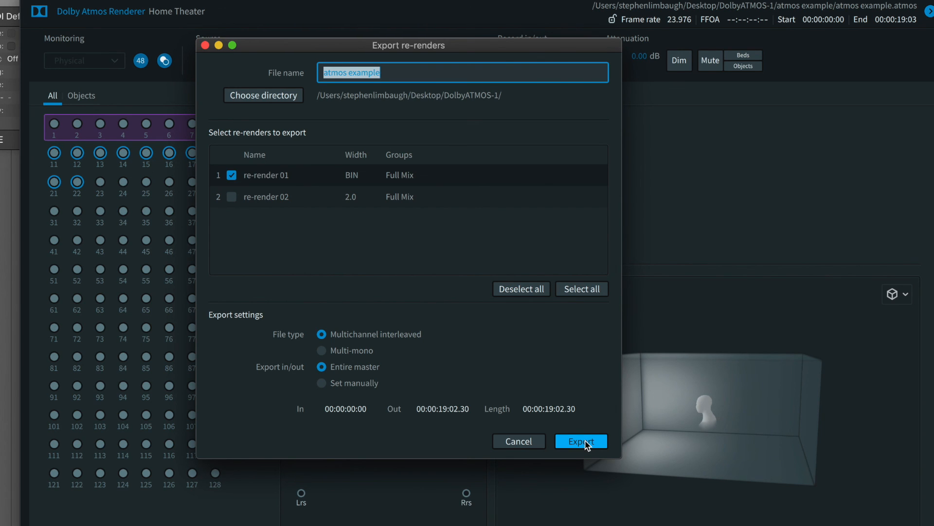
click(580, 441)
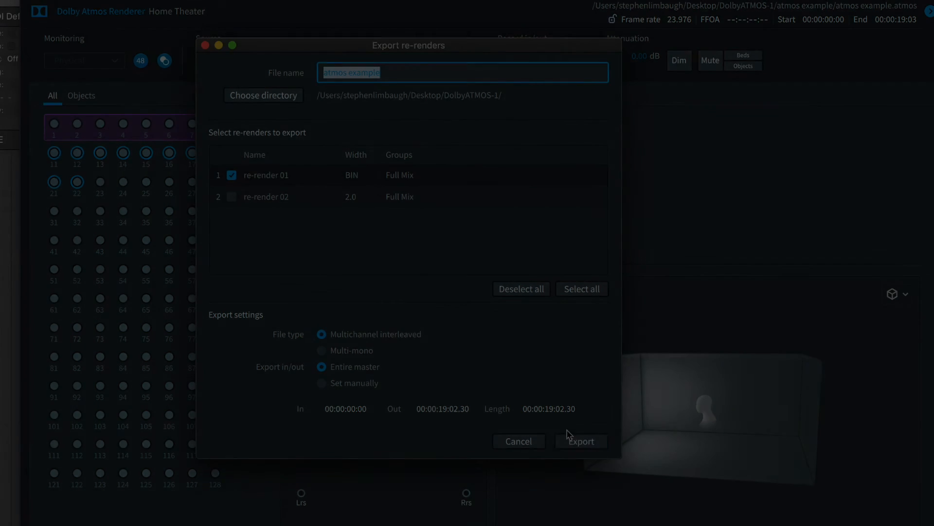